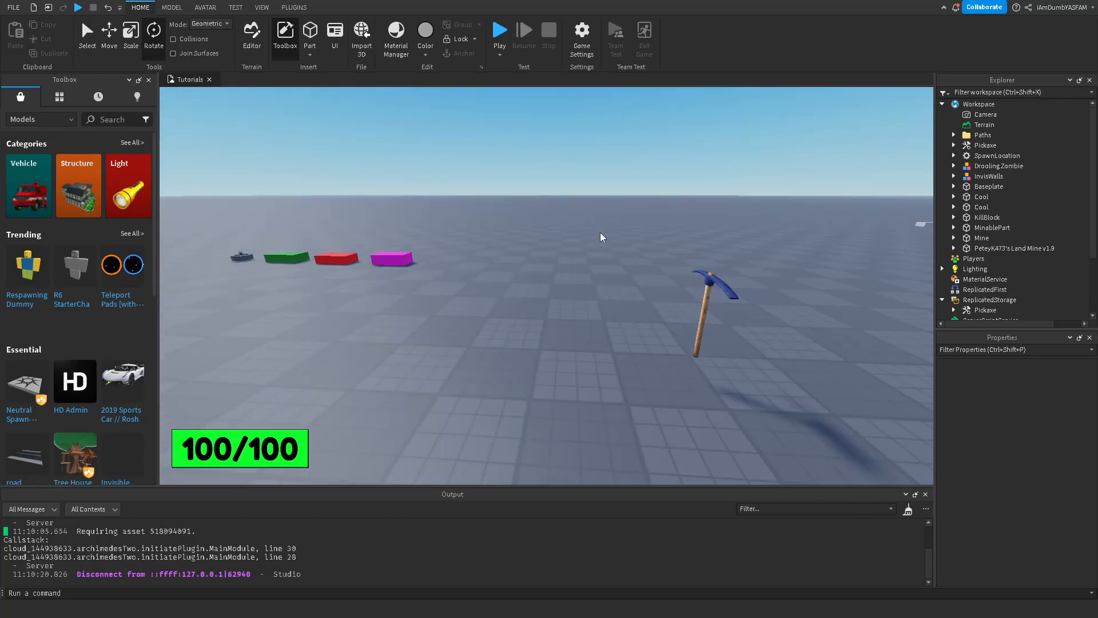
Generate an R15 Block Avatar rig via Rig Builder and place the pickaxe beside its hand.
{"action": "left_click", "coordinate": [985, 144]}
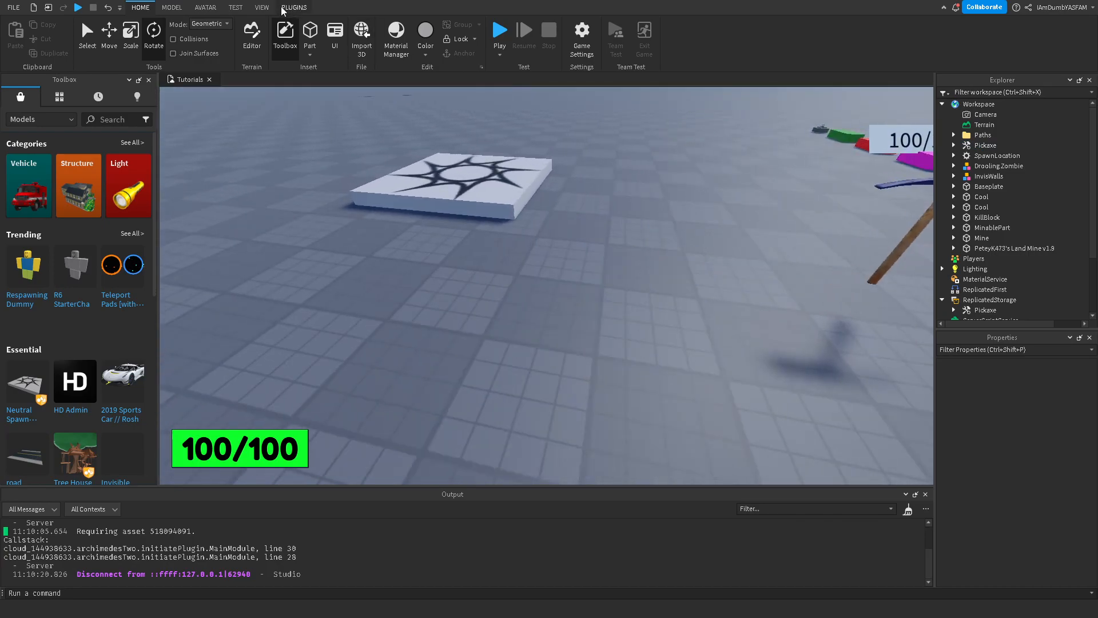
{"action": "left_click", "coordinate": [205, 7]}
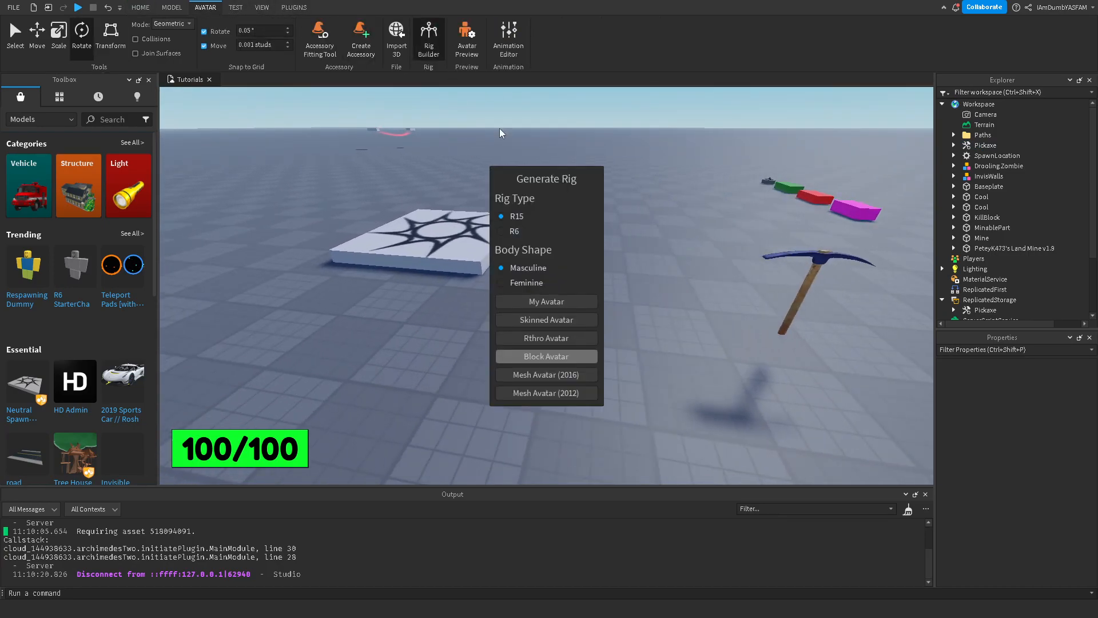
{"action": "left_click", "coordinate": [545, 356]}
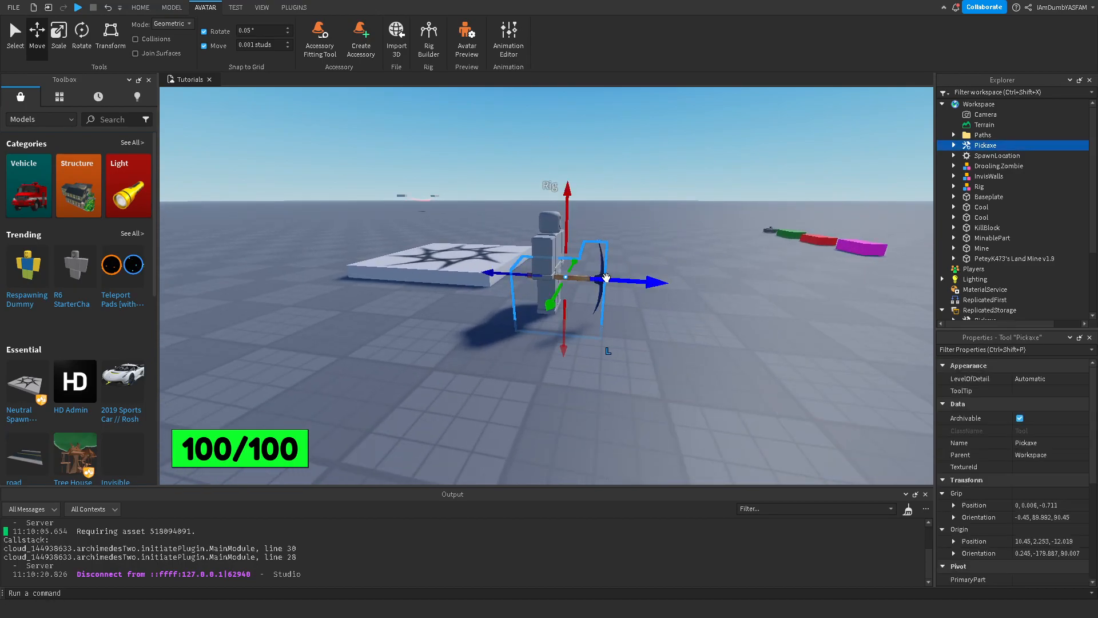
Weld the pickaxe Handle to the rig's arm, then start the Animation Editor on the rig.
{"action": "left_click", "coordinate": [954, 145]}
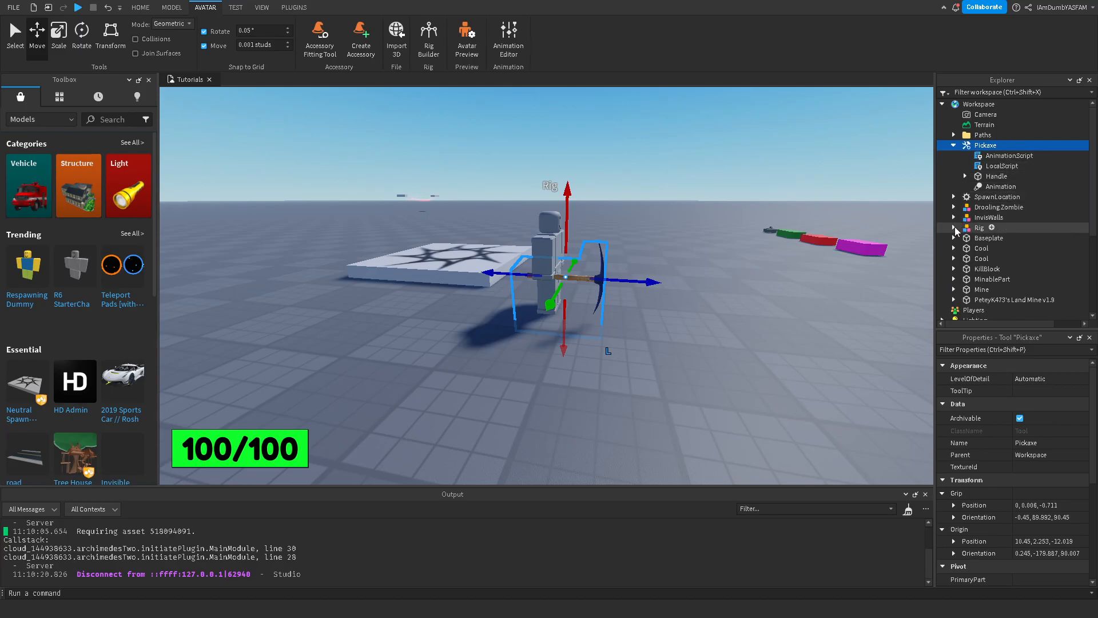
{"action": "left_click", "coordinate": [1001, 273]}
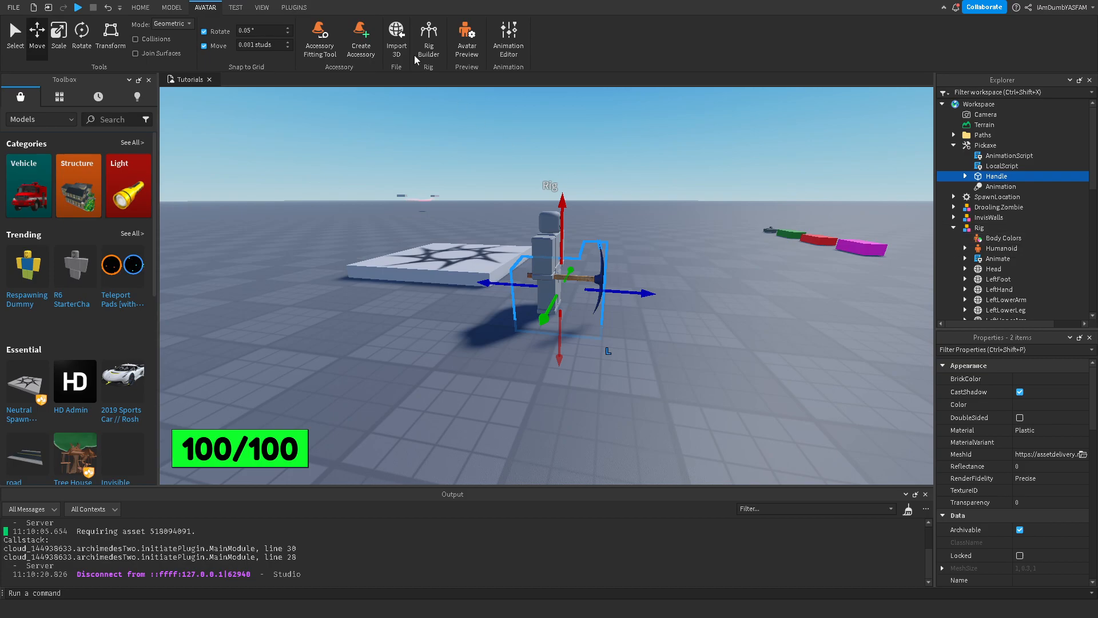
{"action": "left_click", "coordinate": [171, 8]}
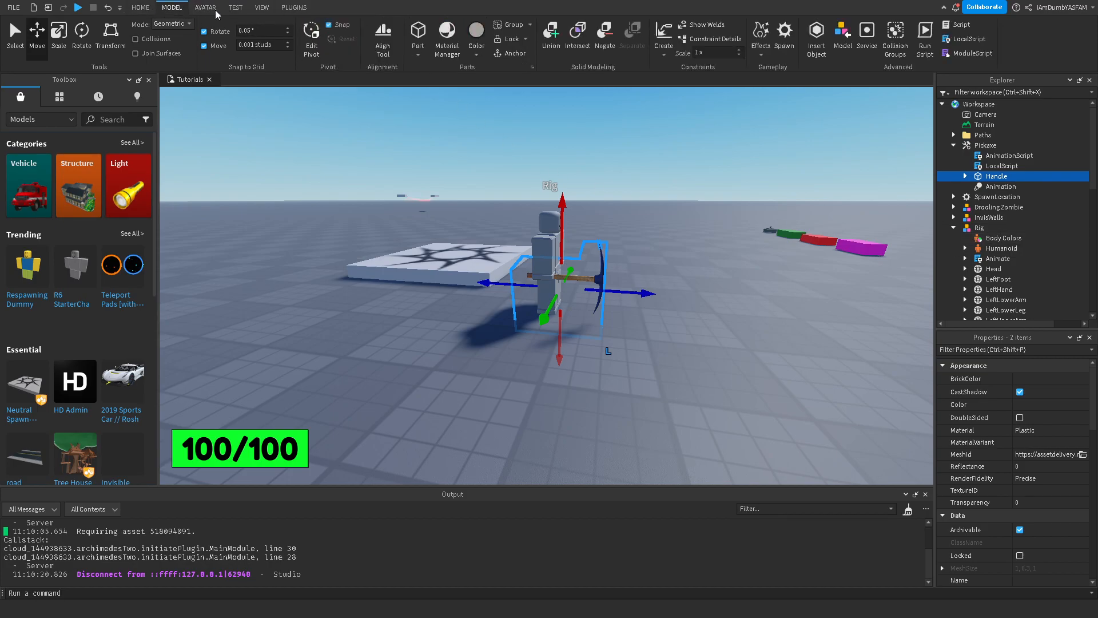
{"action": "left_click", "coordinate": [662, 37]}
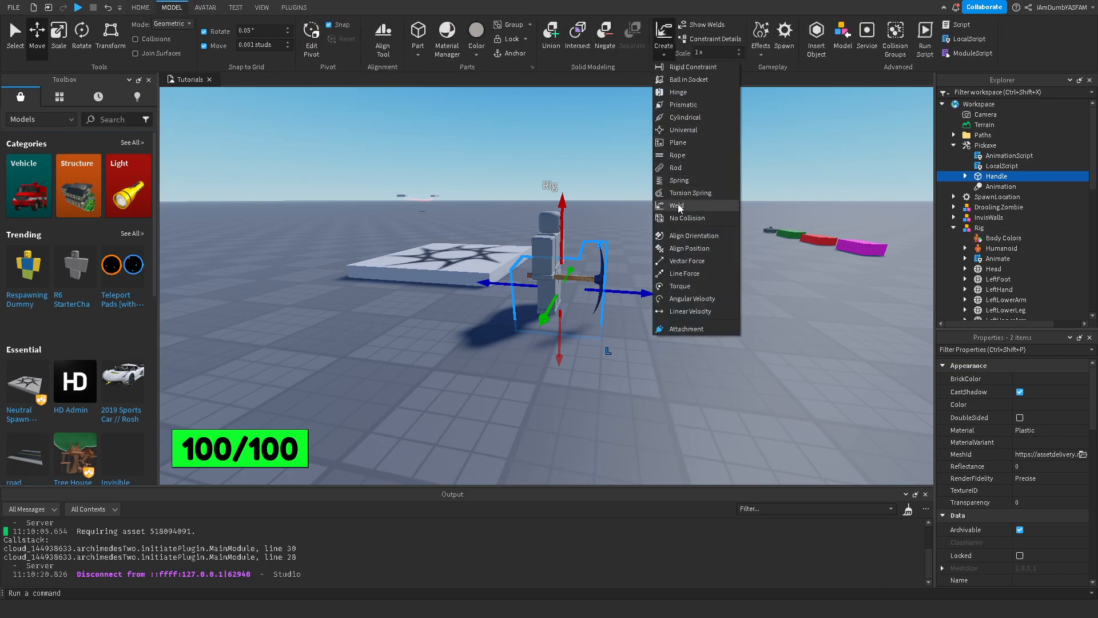
{"action": "left_click", "coordinate": [1007, 156]}
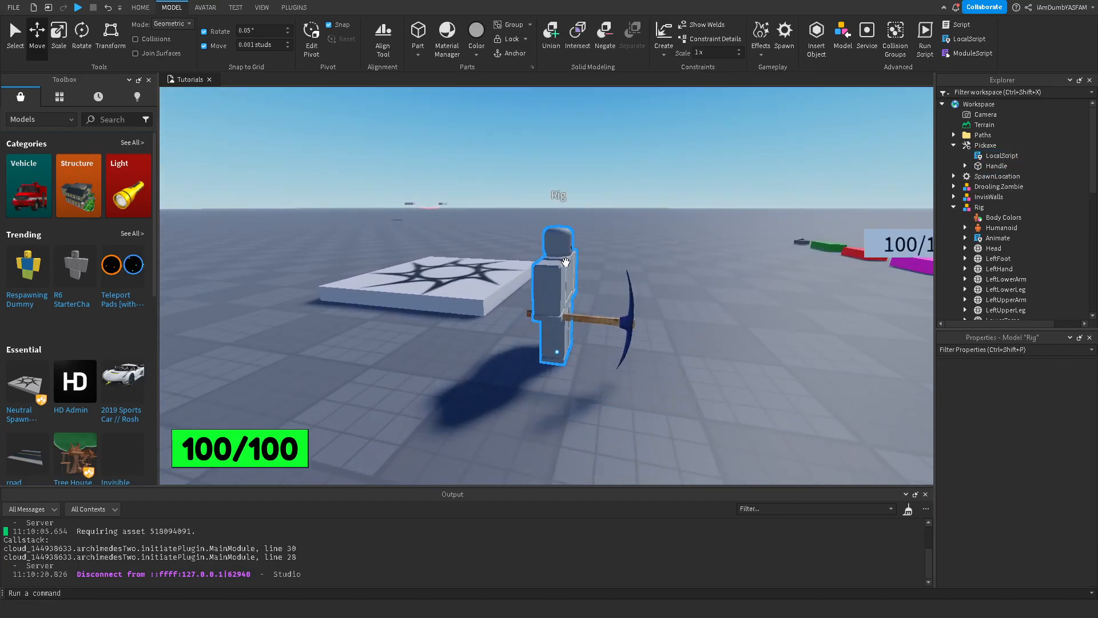
{"action": "left_click", "coordinate": [205, 7]}
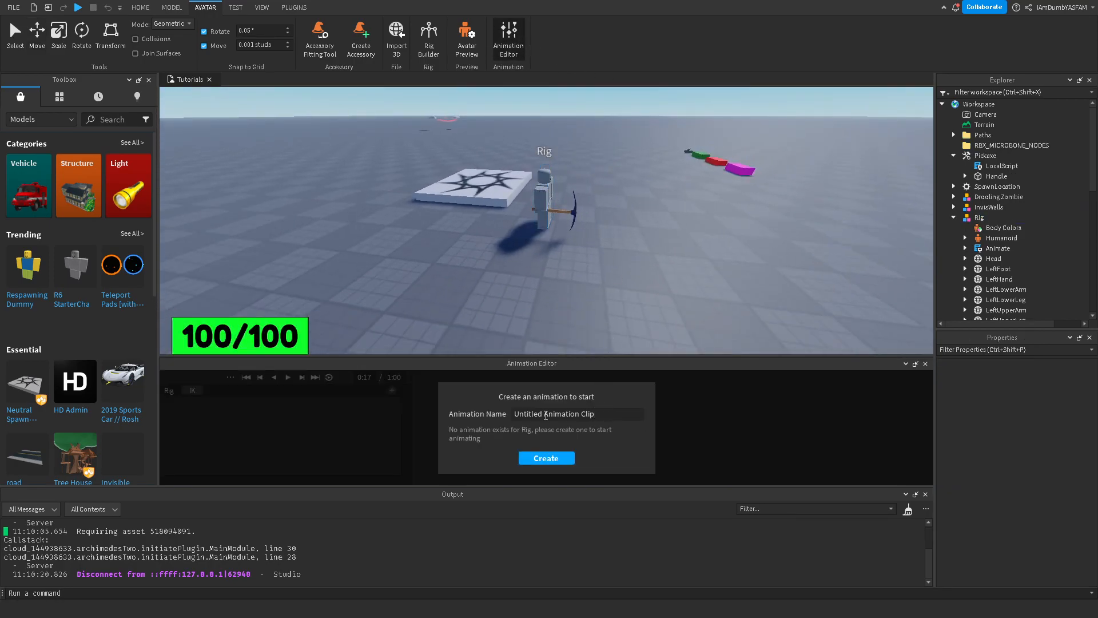
Create the 'MineAnimation 2' clip and keyframe the RightUpperArm through the pickaxe swing.
{"action": "type", "text": "MineAnia"}
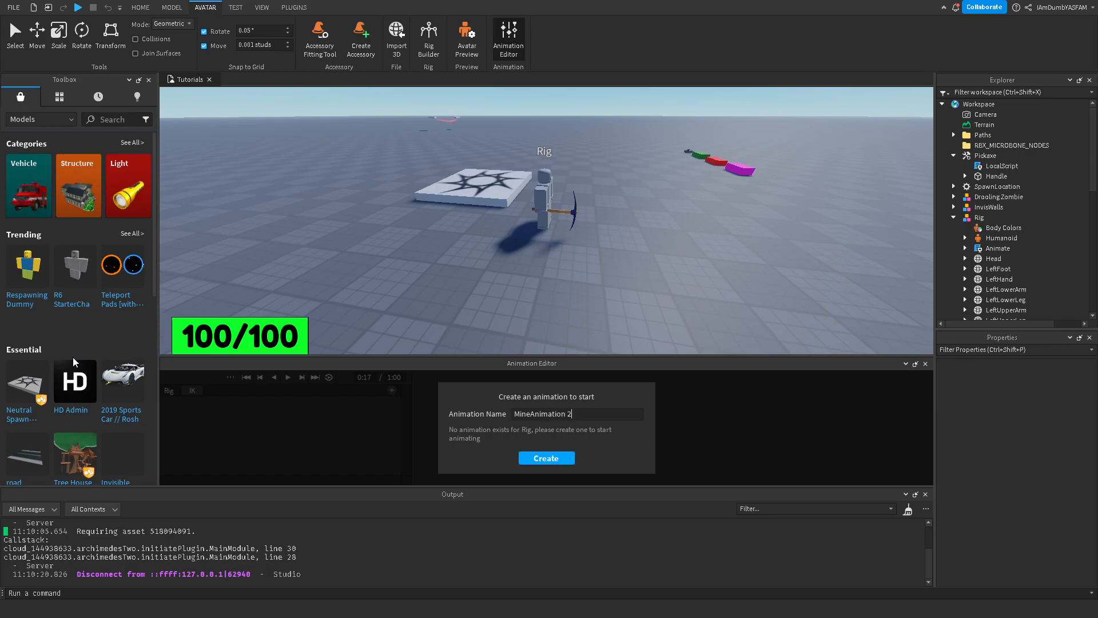
{"action": "left_click", "coordinate": [546, 458]}
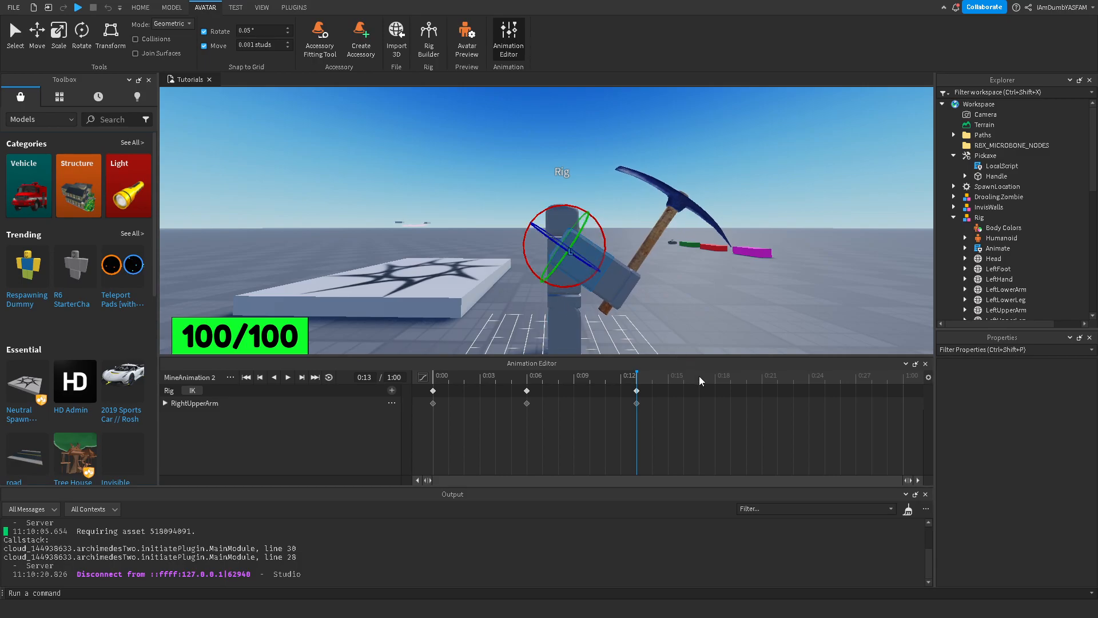
{"action": "left_click", "coordinate": [699, 376]}
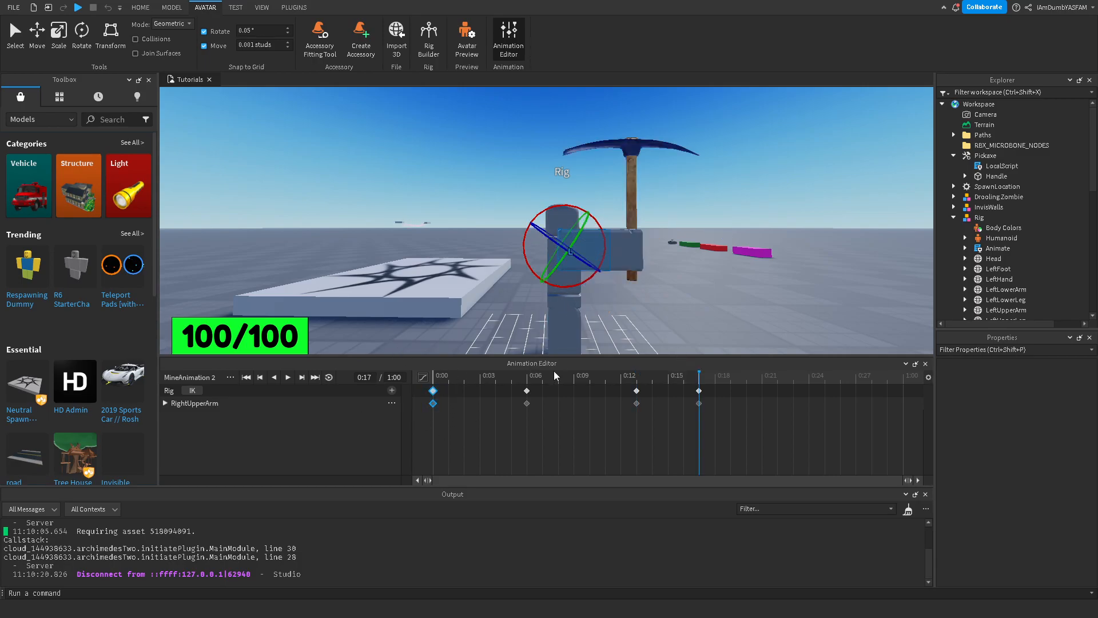
{"action": "left_click", "coordinate": [699, 390]}
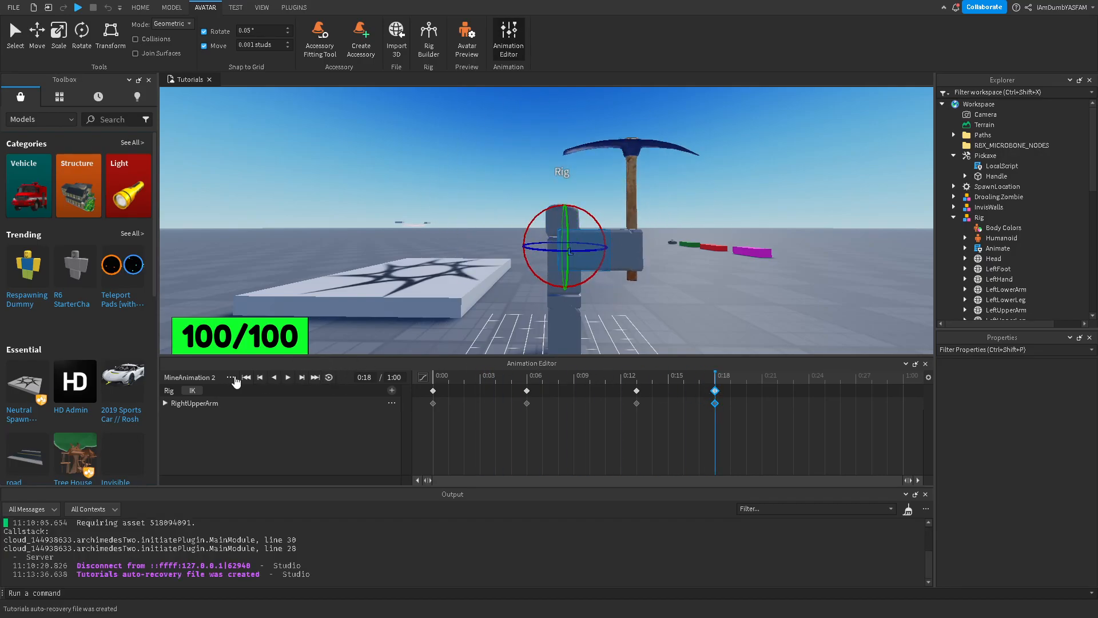
Set MineAnimation 2 to Action priority and publish it to Roblox.
{"action": "left_click", "coordinate": [231, 378]}
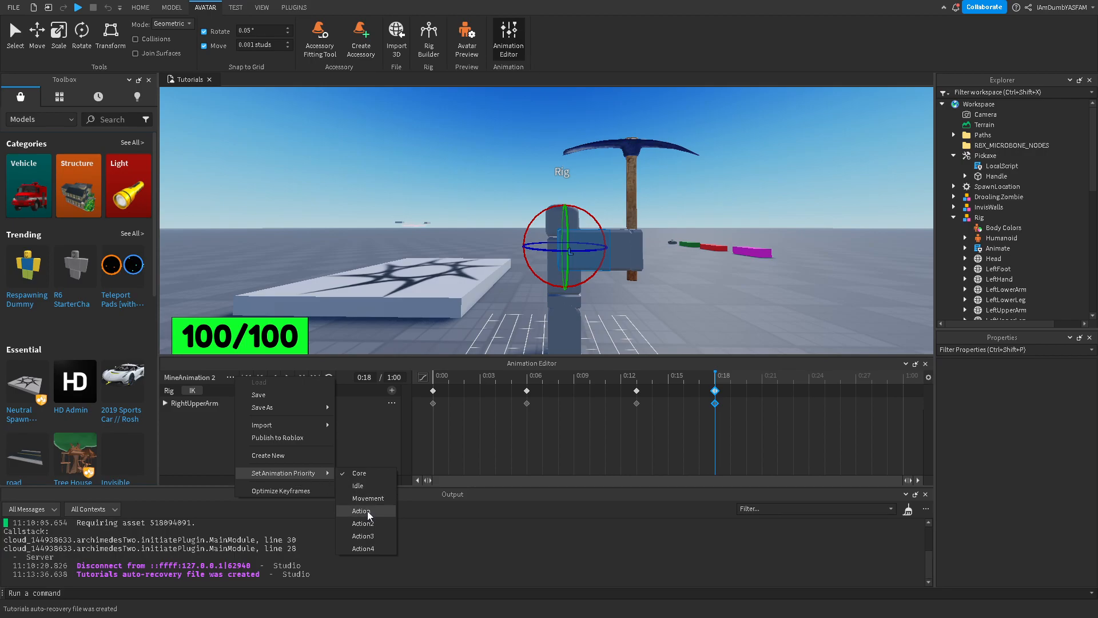
{"action": "left_click", "coordinate": [361, 510]}
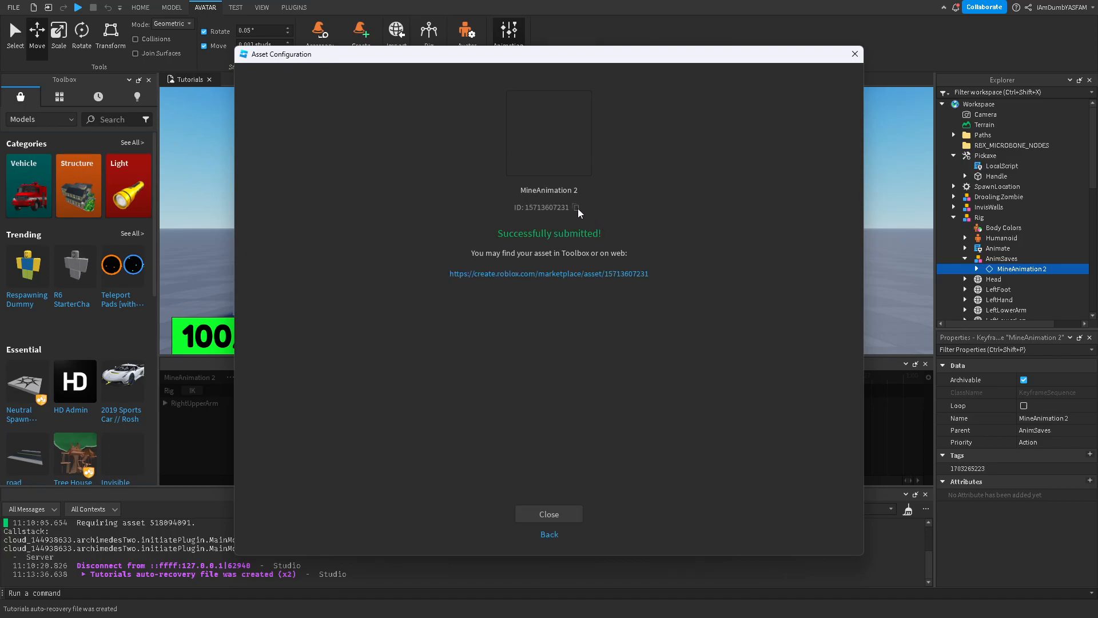
{"action": "left_click", "coordinate": [549, 513]}
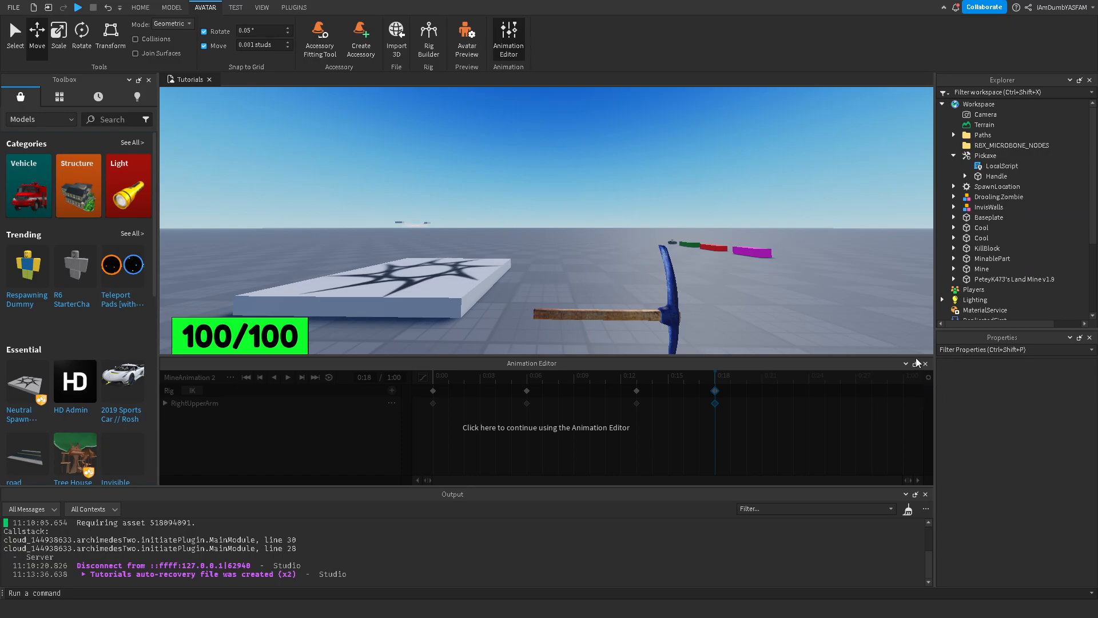
{"action": "left_click", "coordinate": [985, 145]}
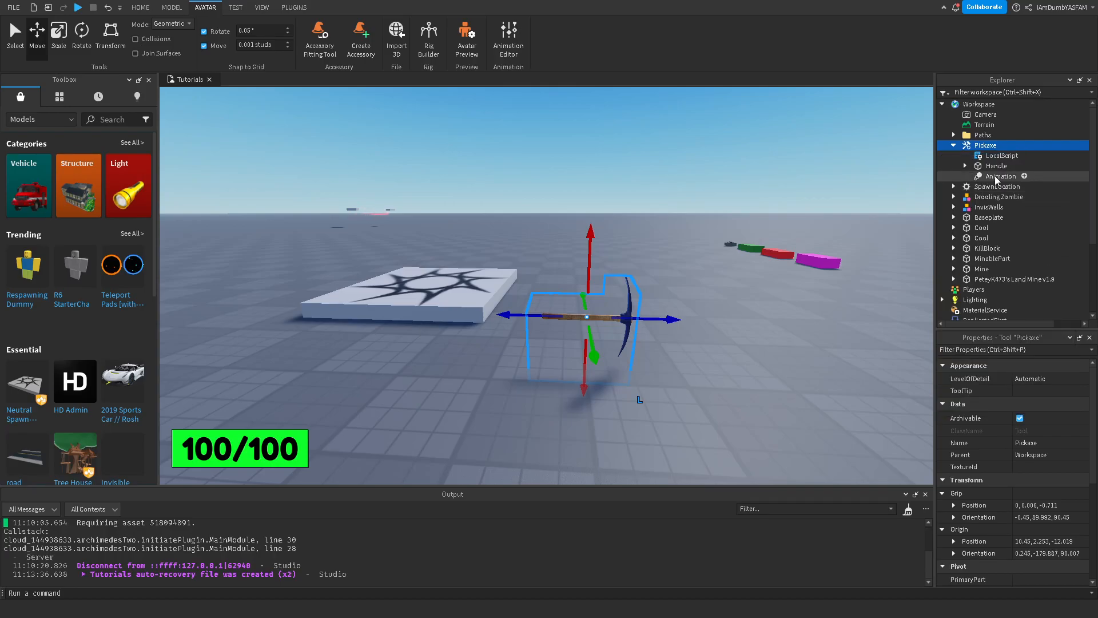
{"action": "left_click", "coordinate": [999, 175]}
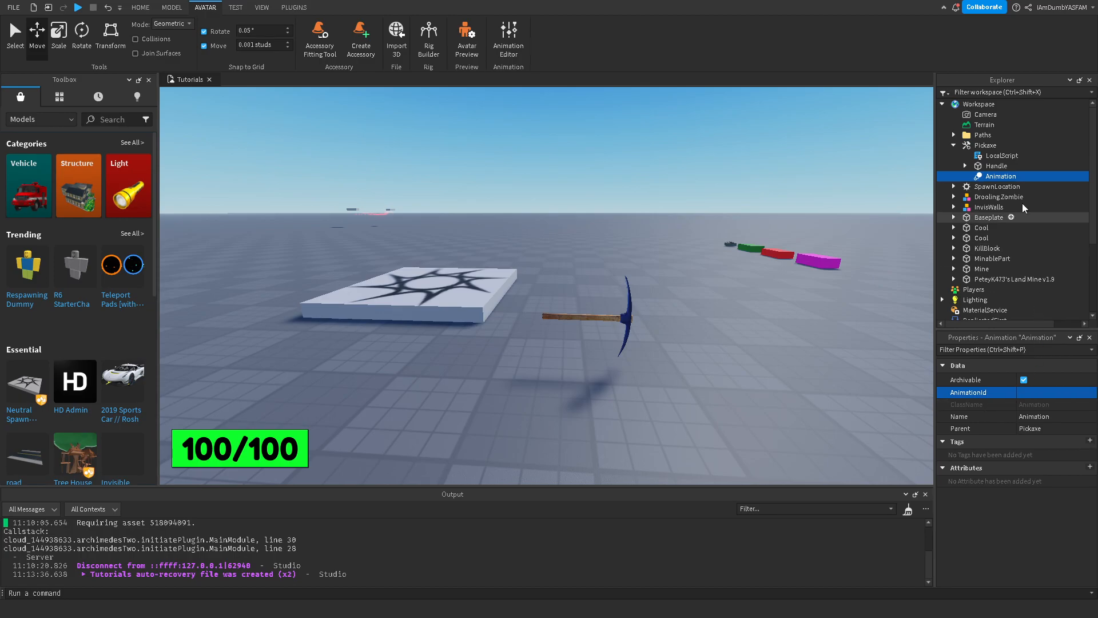
{"action": "type", "text": "rbxassetid://15713607231"}
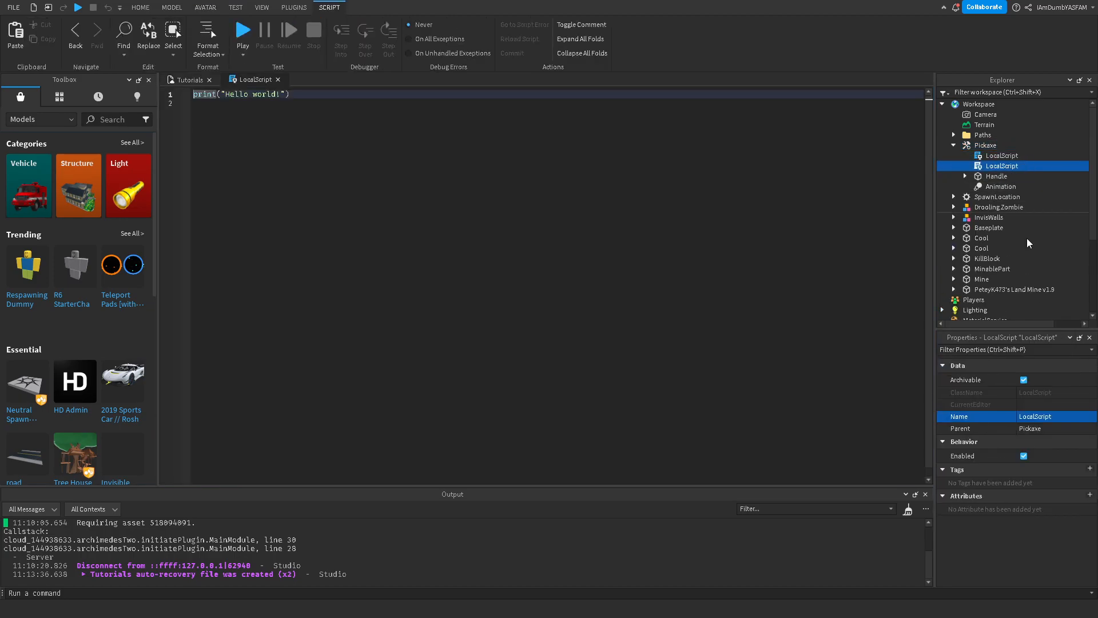
Declare locals for the LocalPlayer, the Animation via script.Parent:WaitForChild, and the character.
{"action": "type", "text": "Animation"}
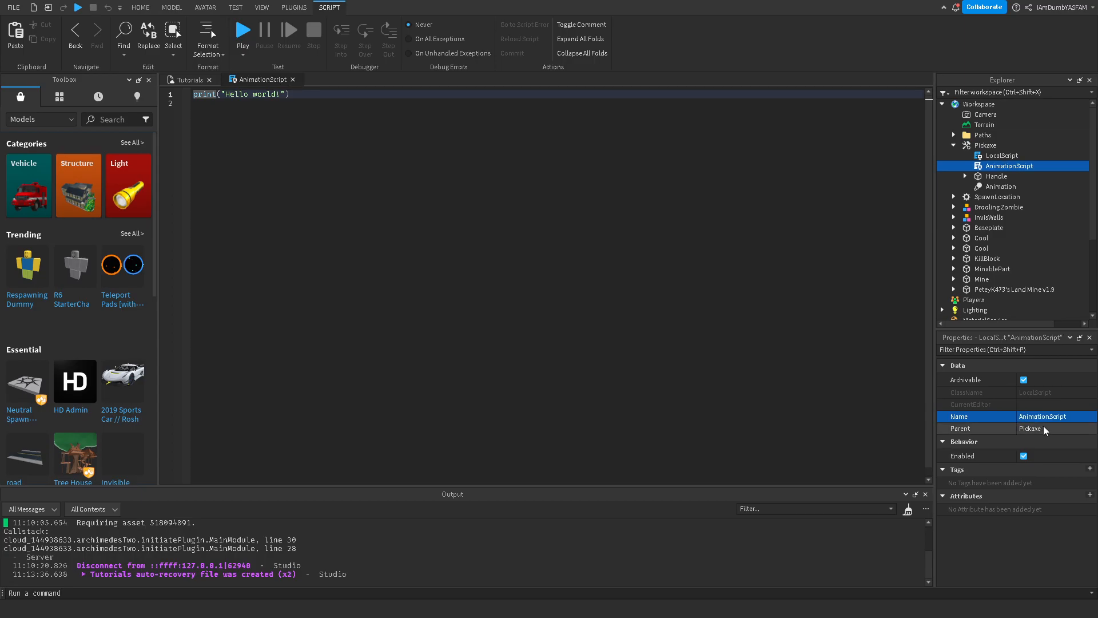
{"action": "type", "text": "lo"}
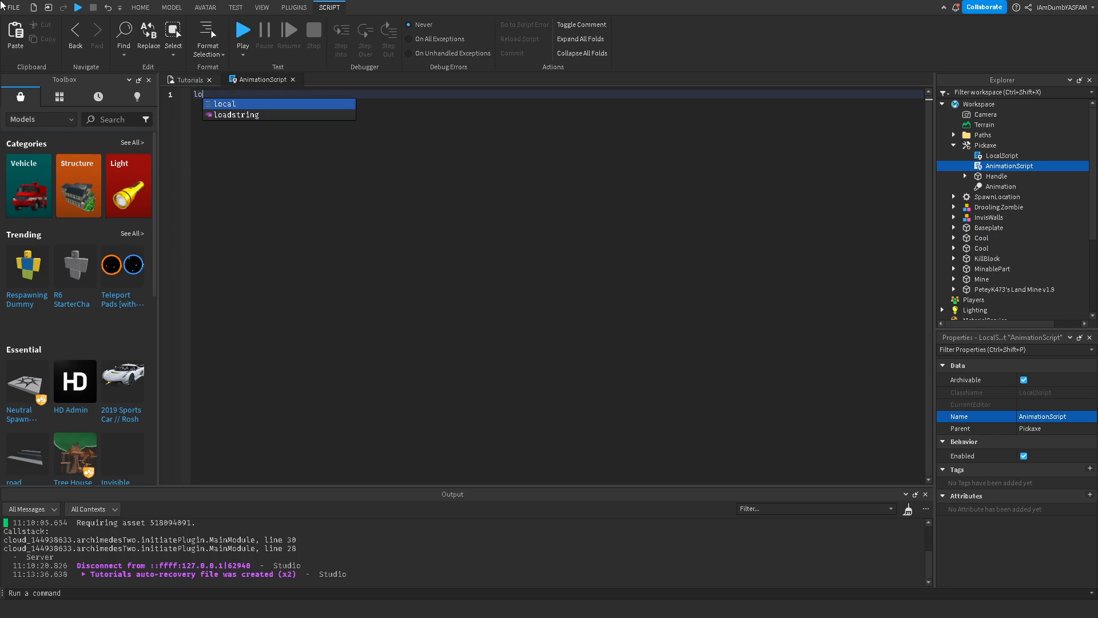
{"action": "type", "text": "local player = game"}
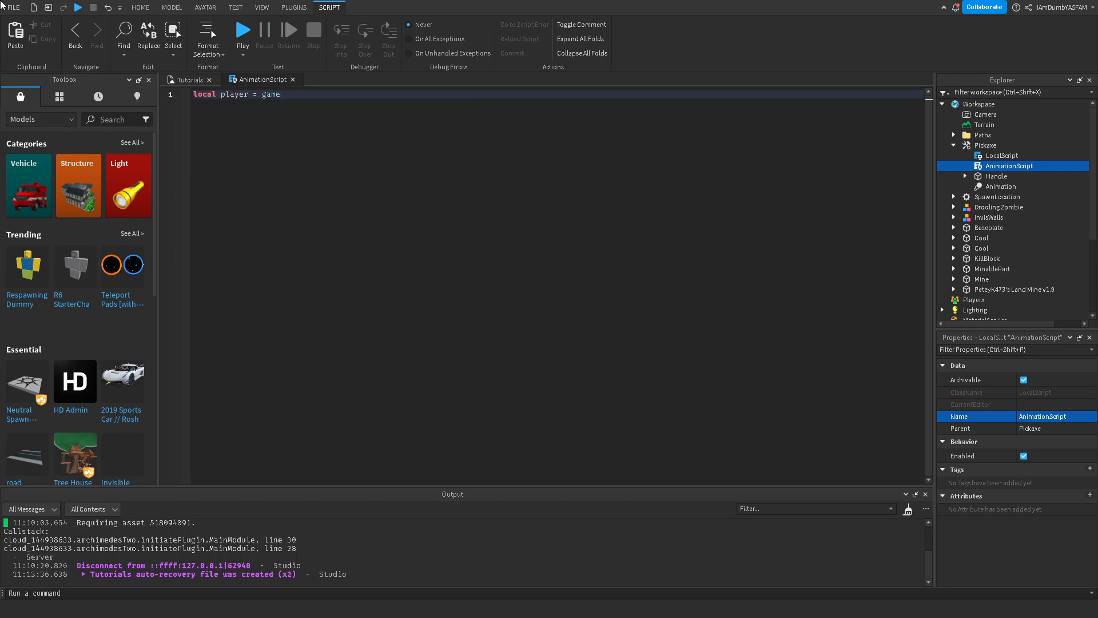
{"action": "type", "text": ".pl"}
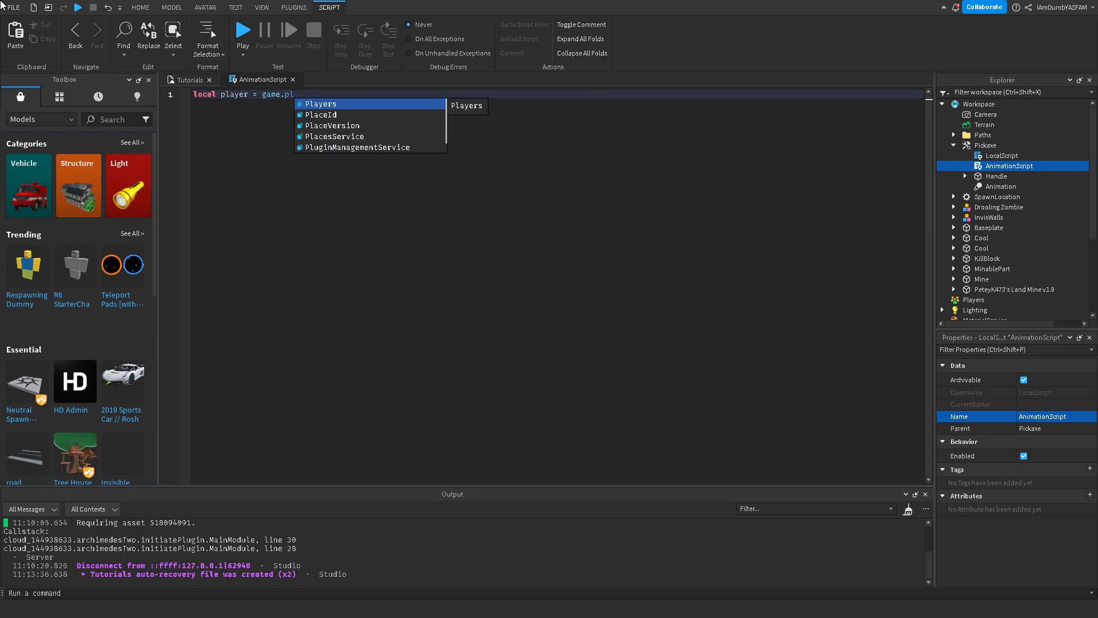
{"action": "type", "text": ".LocalPlayer"}
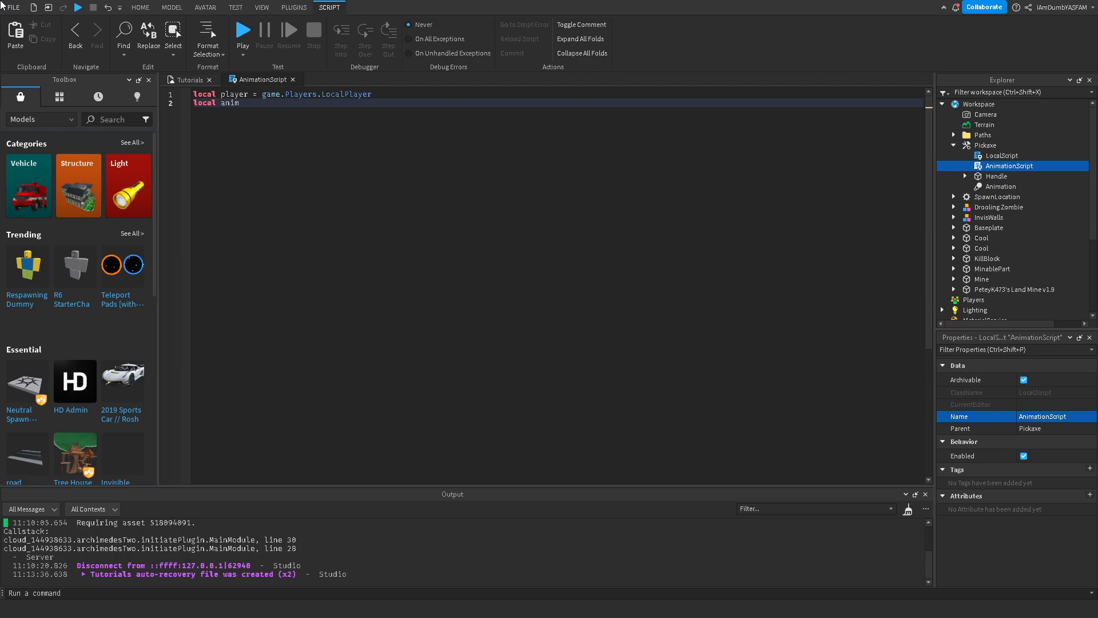
{"action": "type", "text": "mation ="}
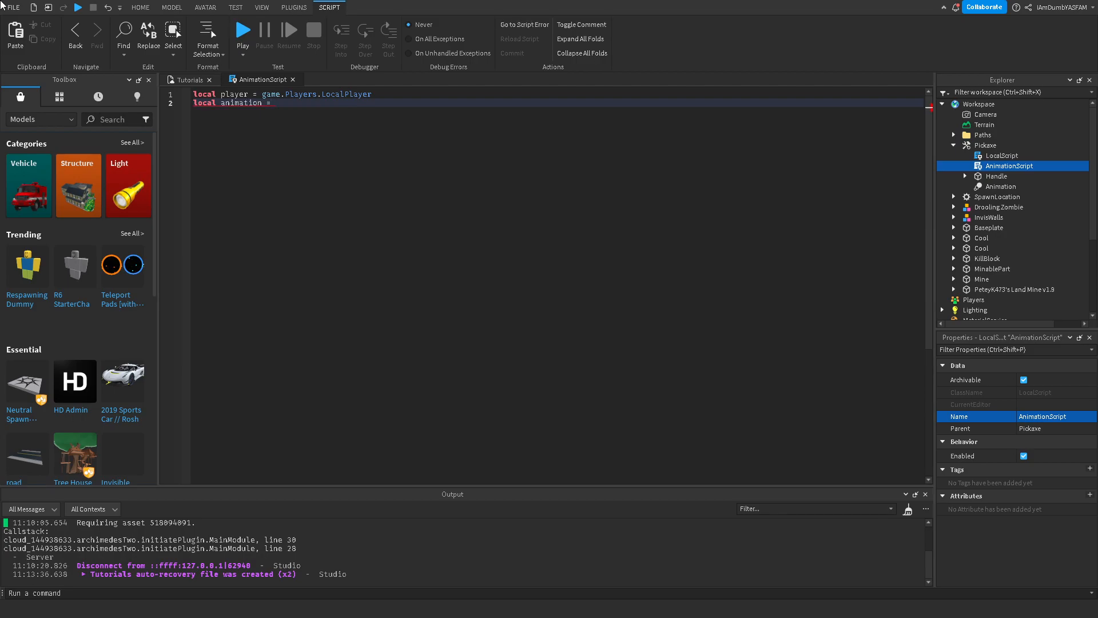
{"action": "type", "text": "script.Parent:WaitForChild("}
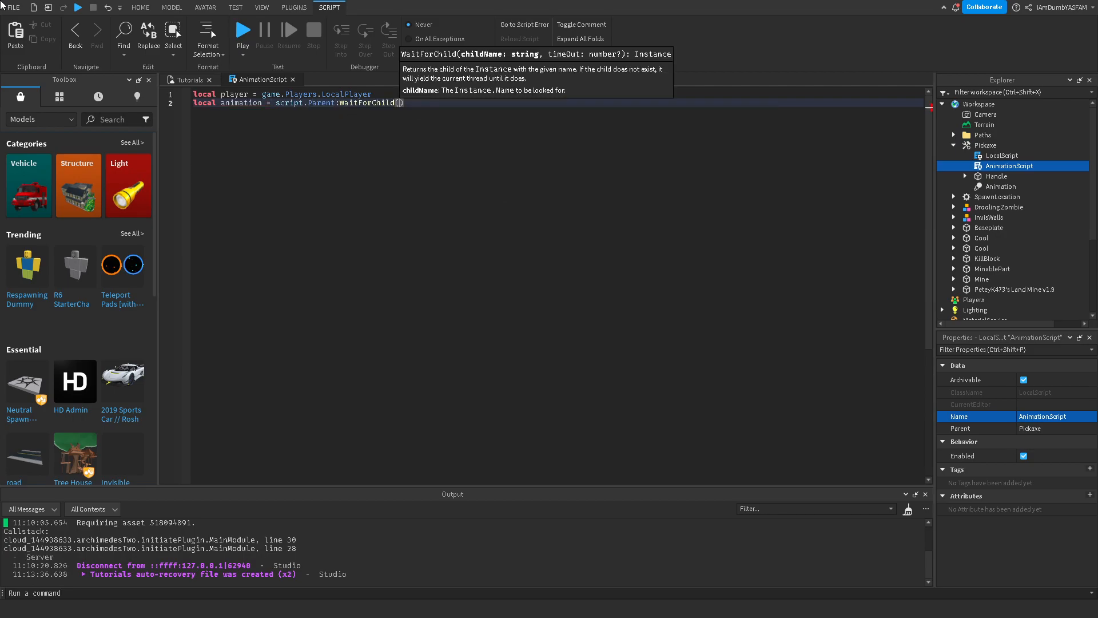
{"action": "type", "text": "\"Animation"}
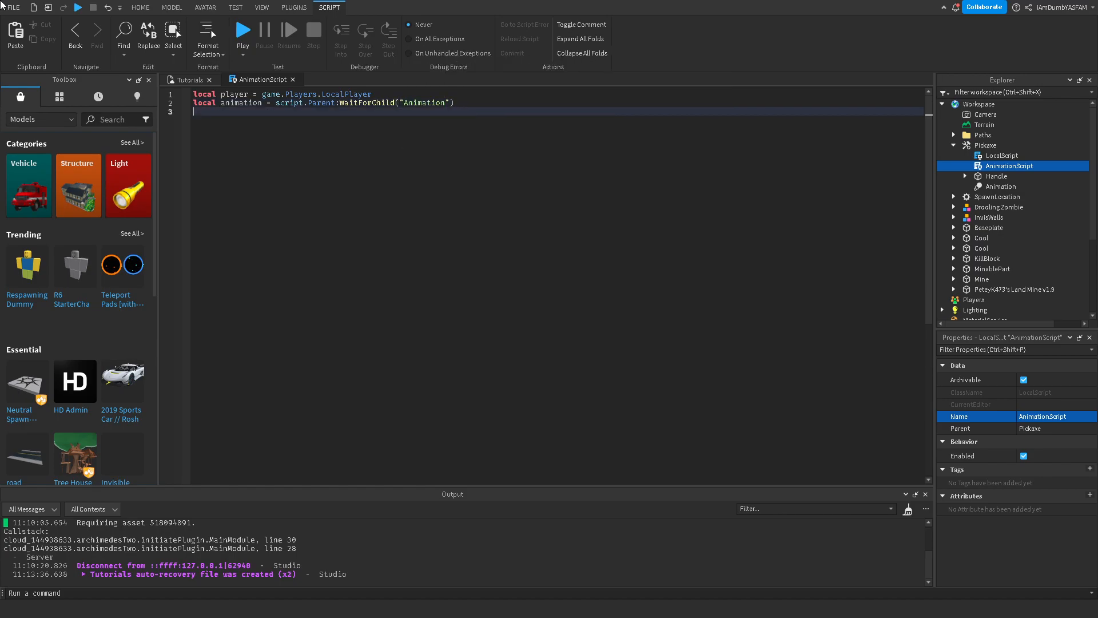
{"action": "type", "text": "local"}
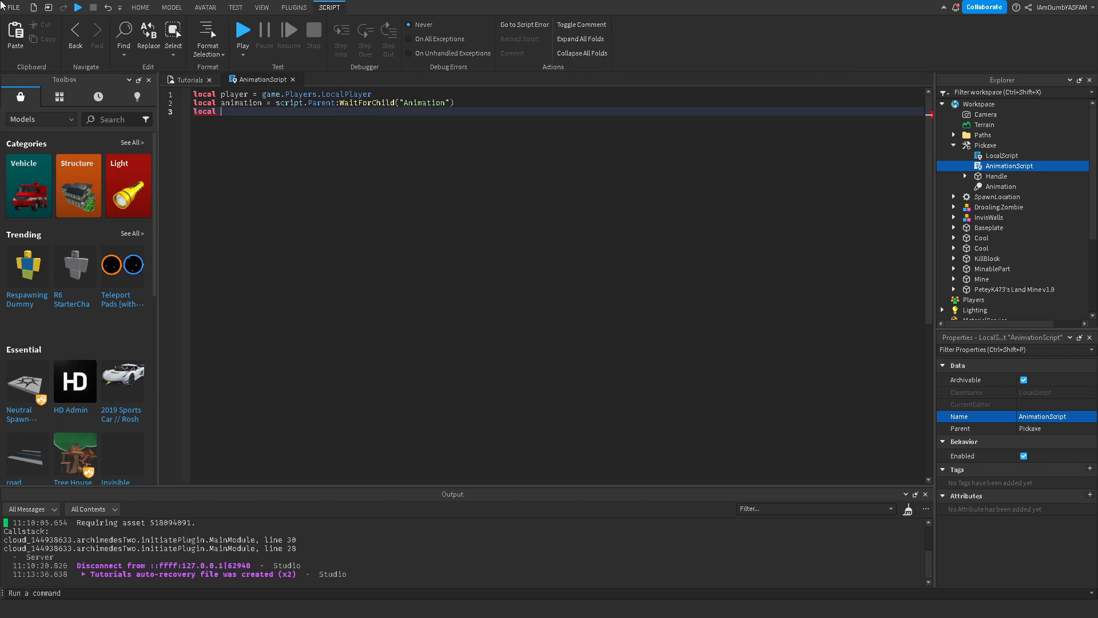
{"action": "type", "text": "char ="}
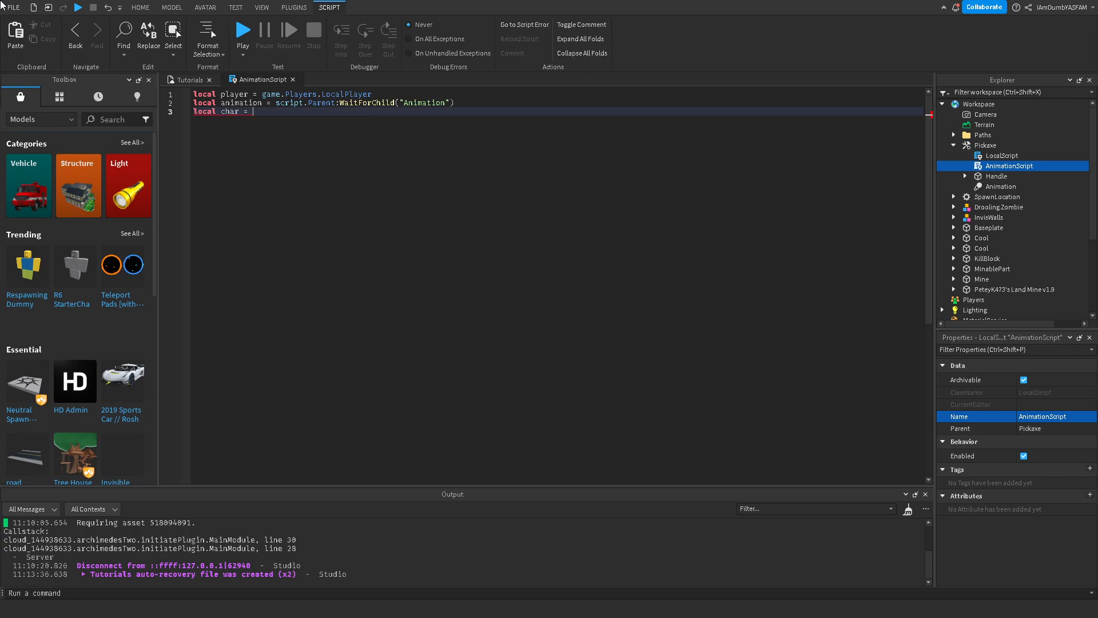
{"action": "type", "text": "player.Character"}
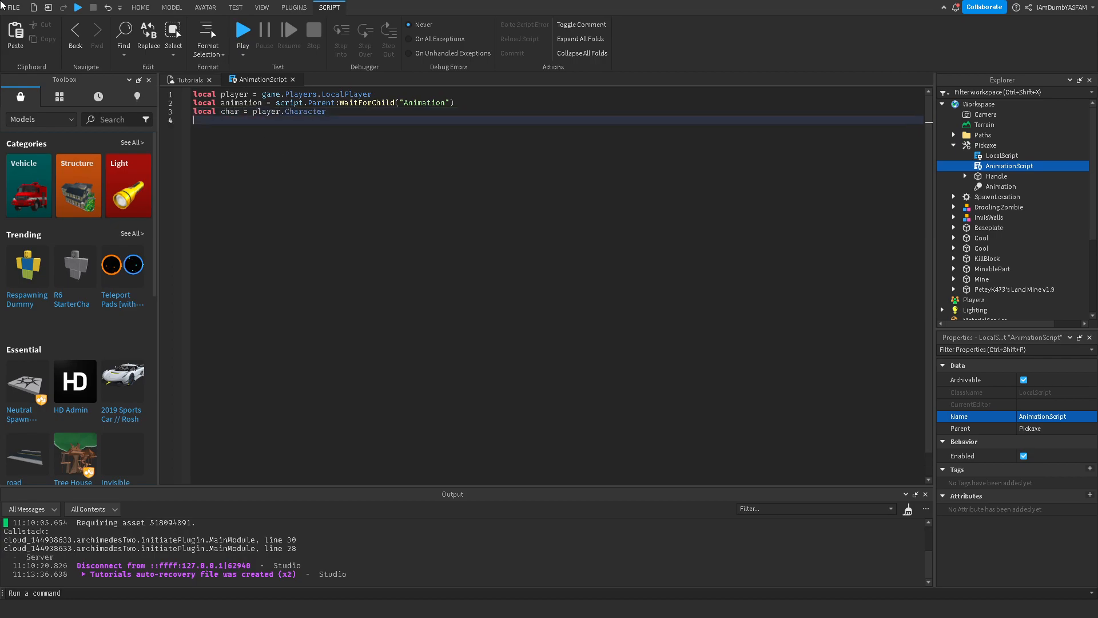
Load mineAnimation with Humanoid:LoadAnimation and declare canMine = true and debounce = 1.
{"action": "type", "text": "local m"}
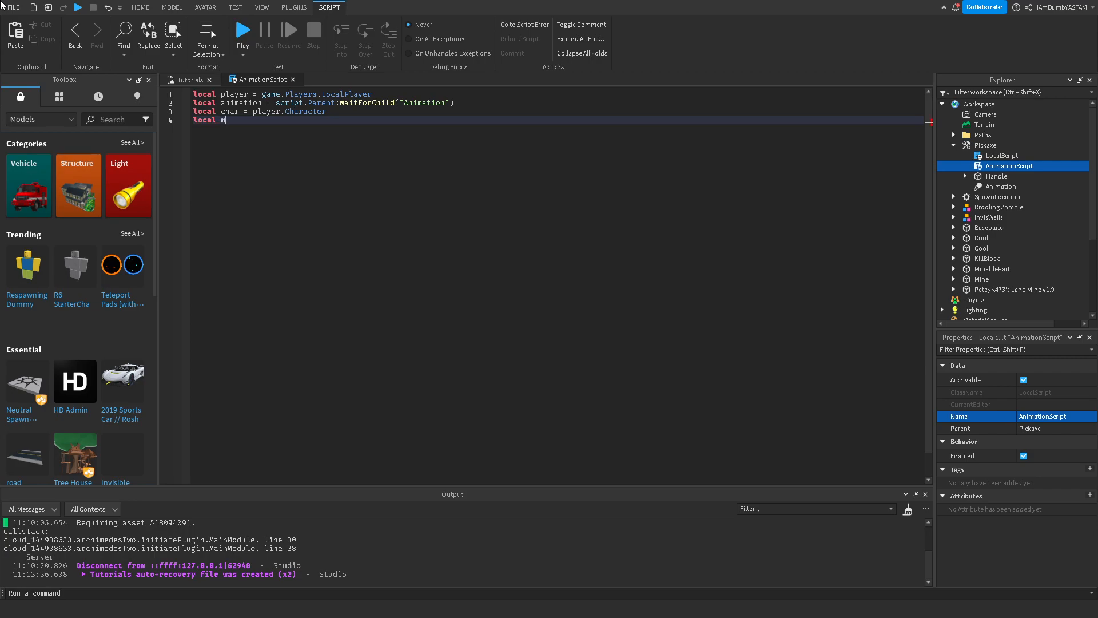
{"action": "type", "text": "ineAnimation"}
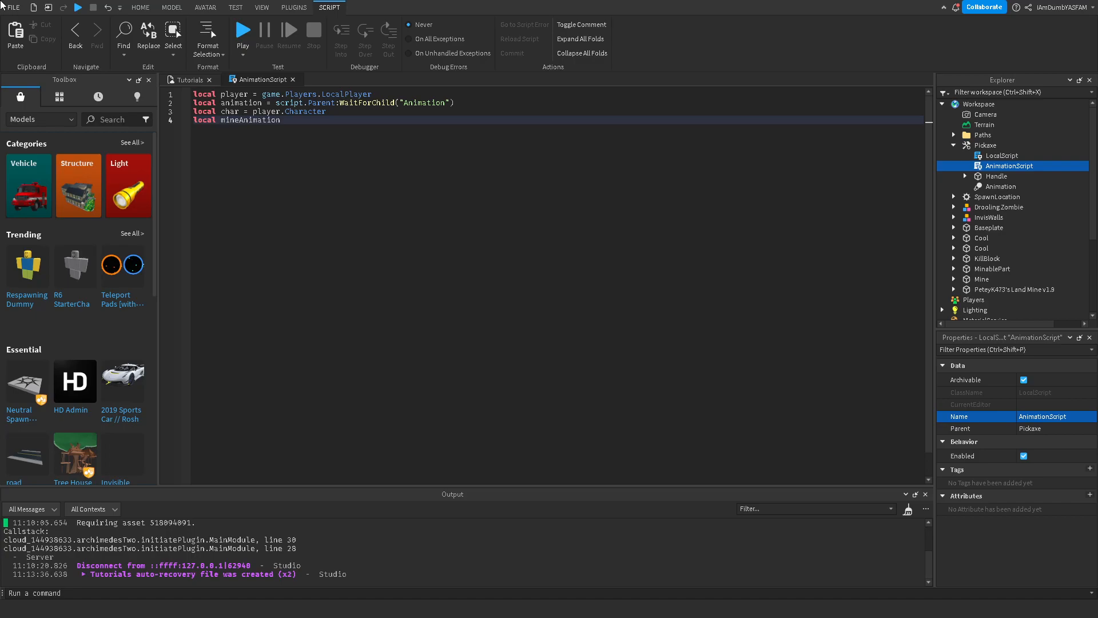
{"action": "type", "text": "= char."}
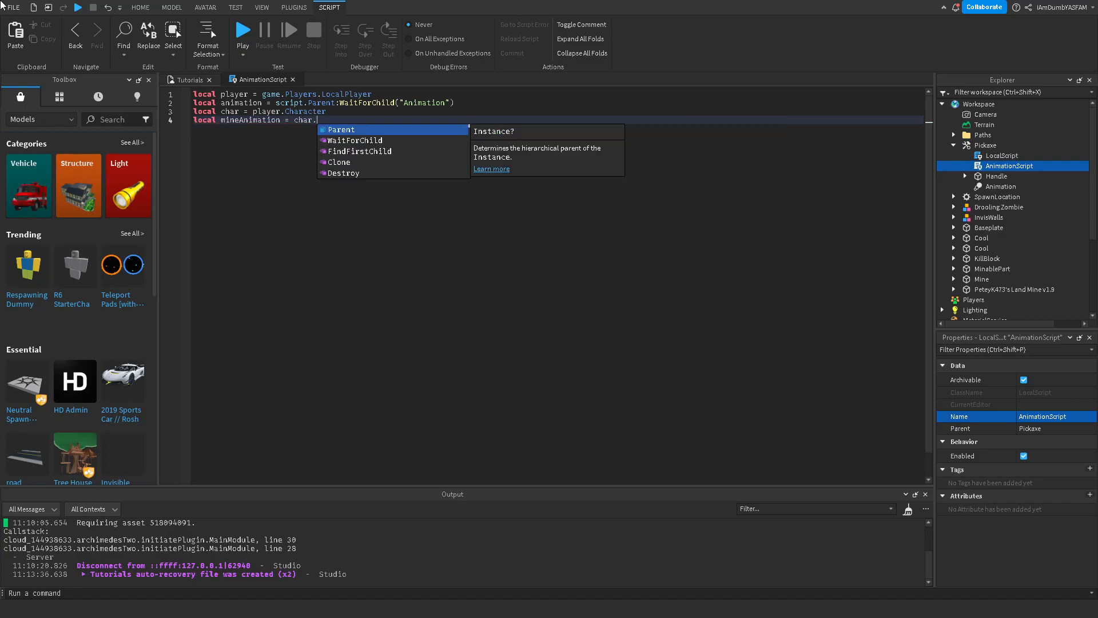
{"action": "type", "text": "Humanoid:"}
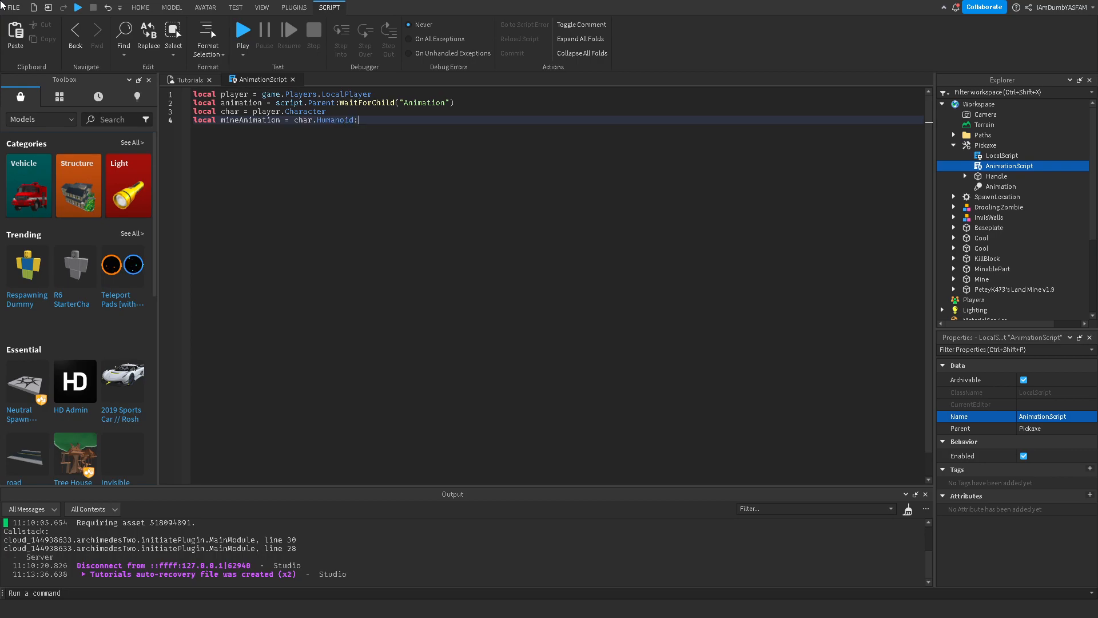
{"action": "type", "text": "LoadAnimation*("}
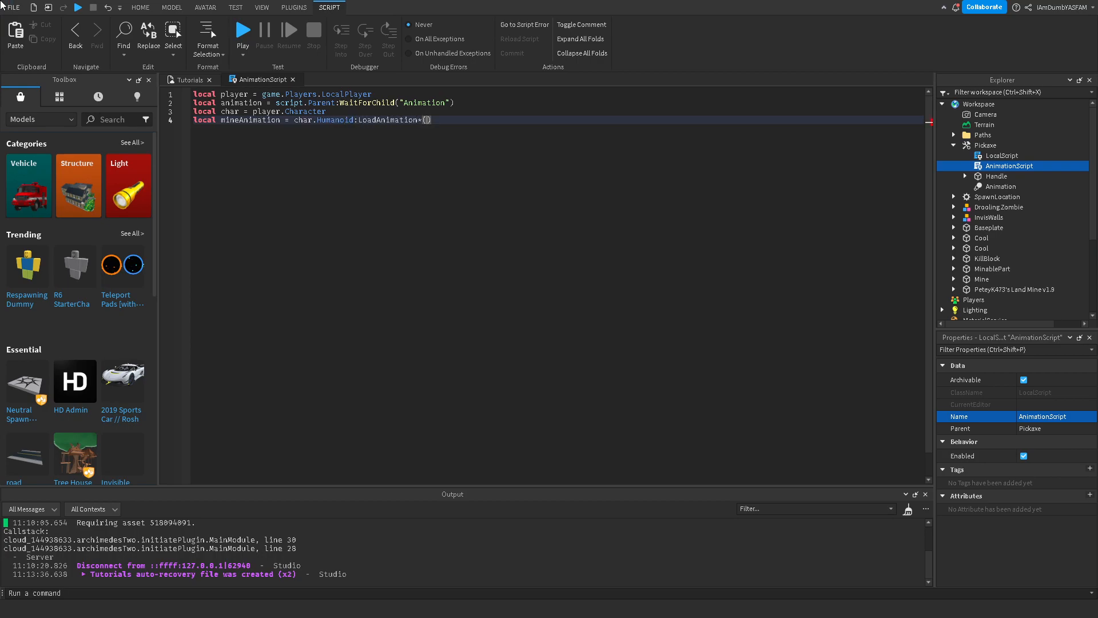
{"action": "type", "text": "anm"}
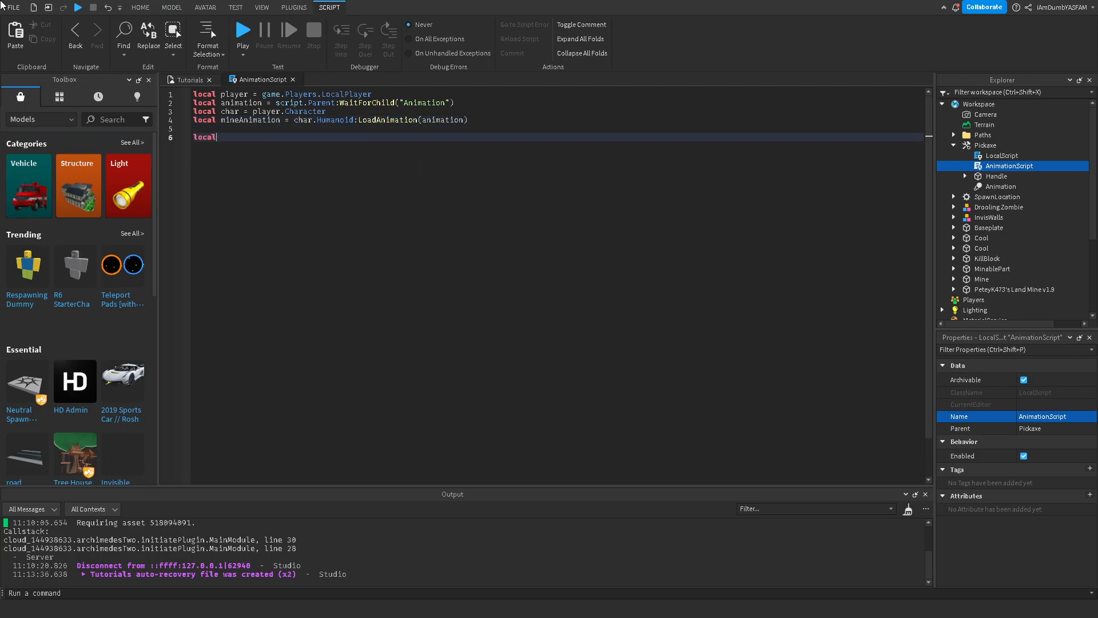
{"action": "type", "text": "c"}
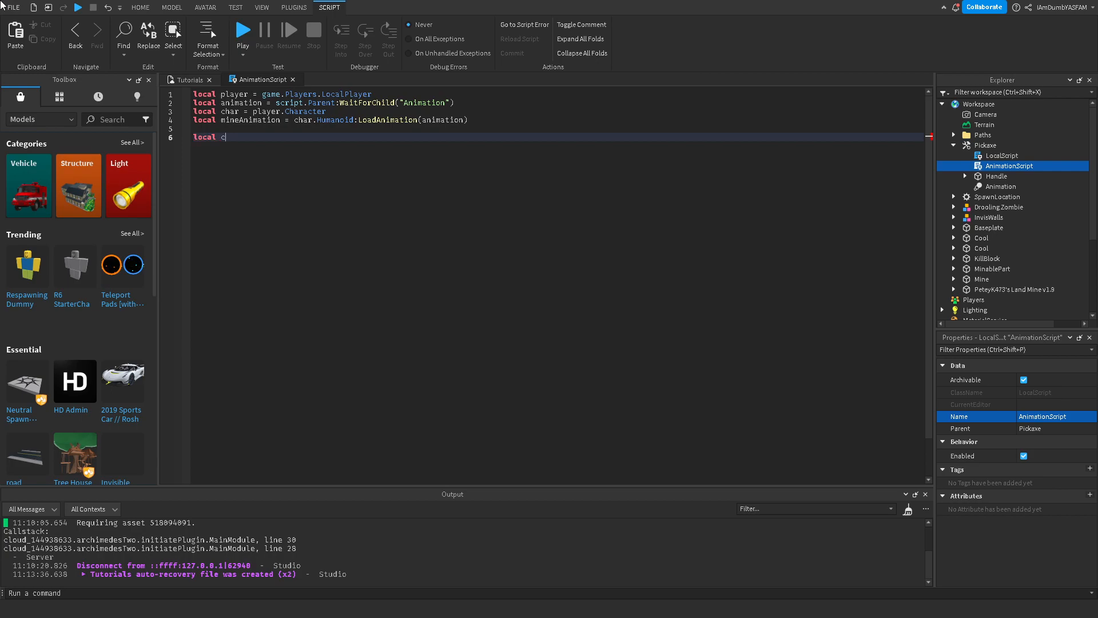
{"action": "type", "text": "anMine = true"}
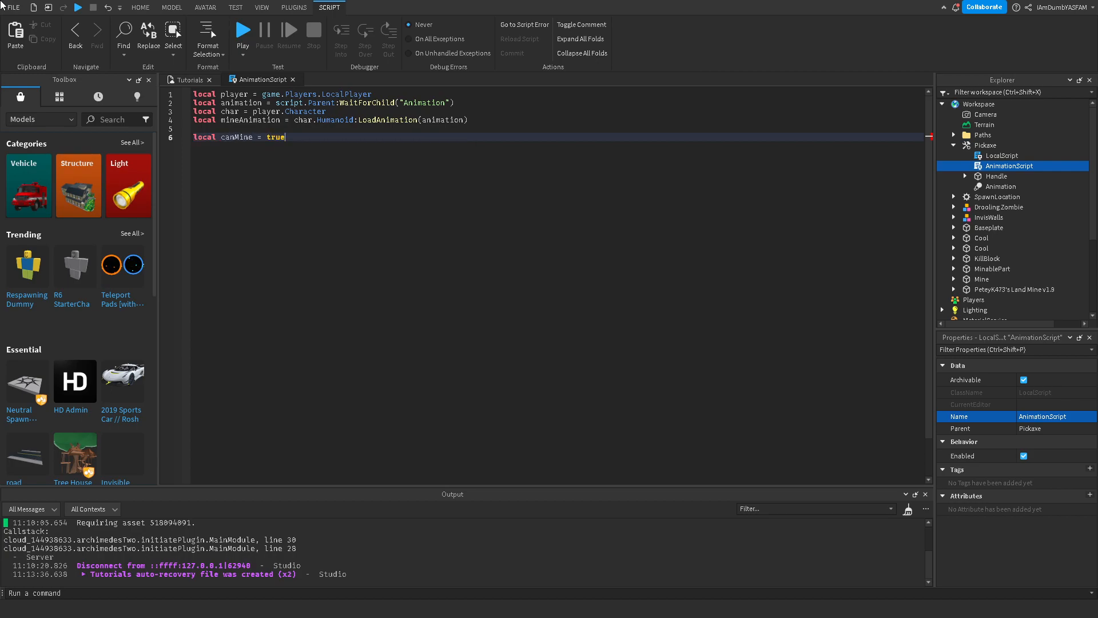
{"action": "type", "text": "local debo"}
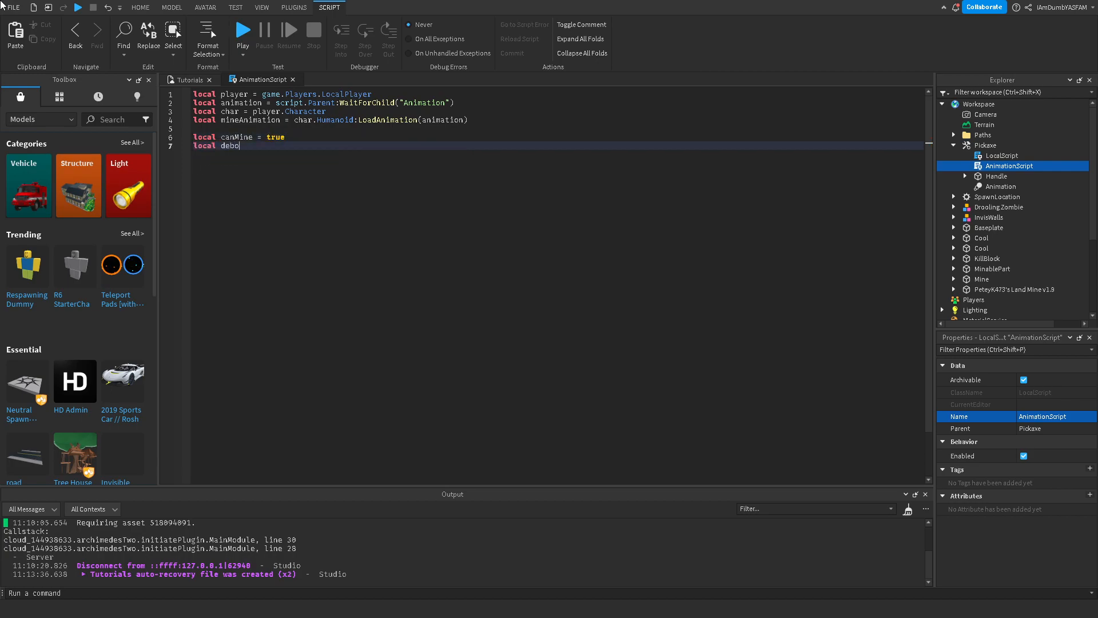
{"action": "type", "text": "unce = 1"}
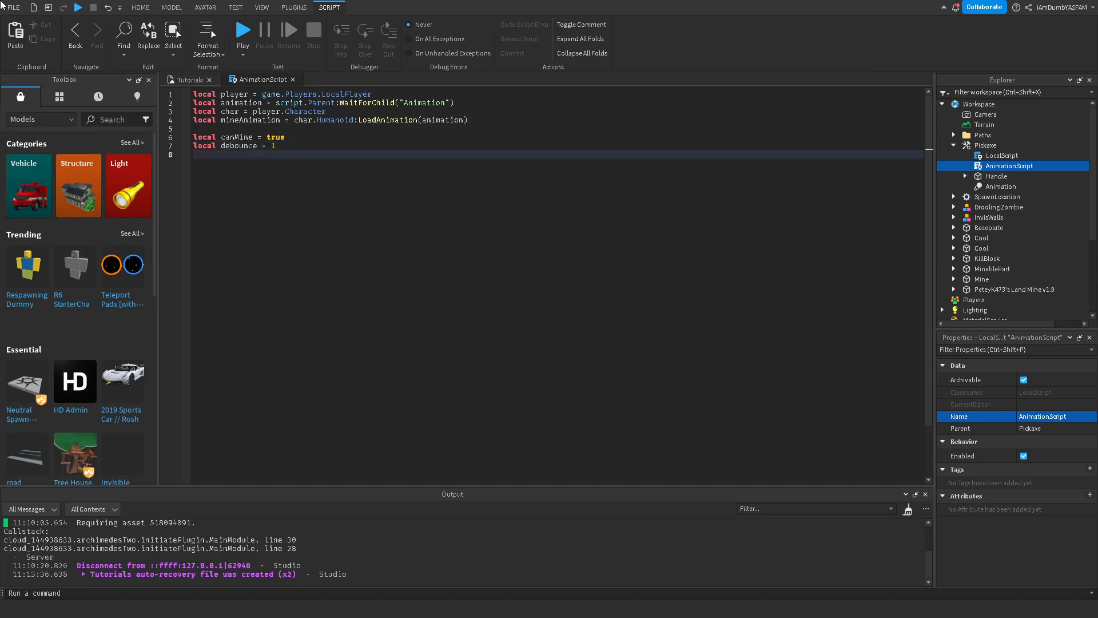
{"action": "type", "text": "script.Parent."}
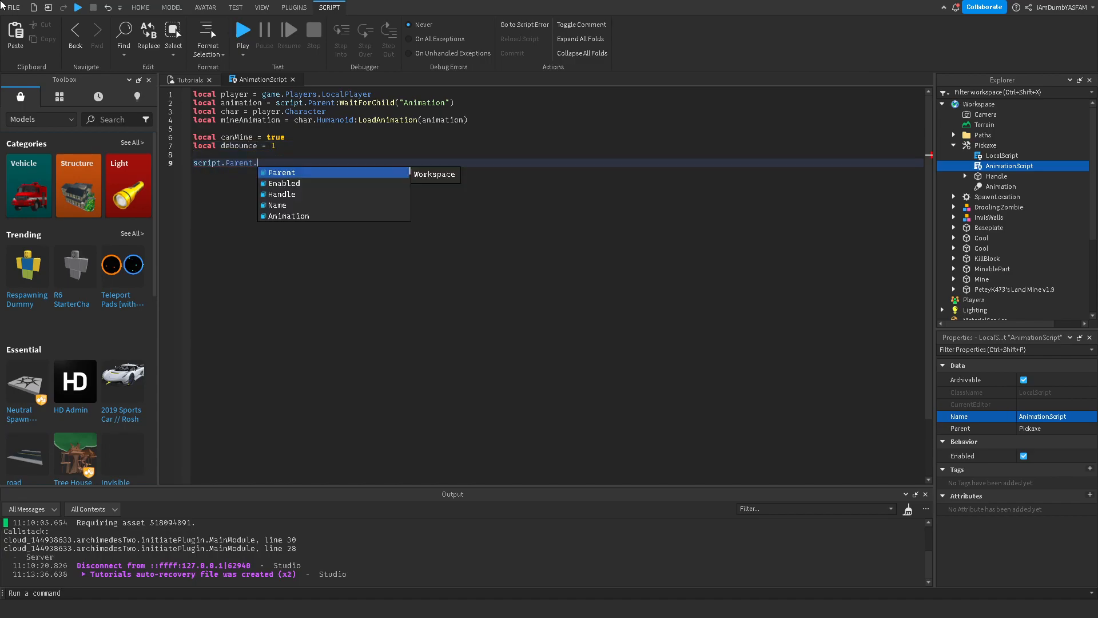
Connect script.Parent.Activated to a function that checks canMine and sets it false.
{"action": "type", "text": "Activated:Connect(function("}
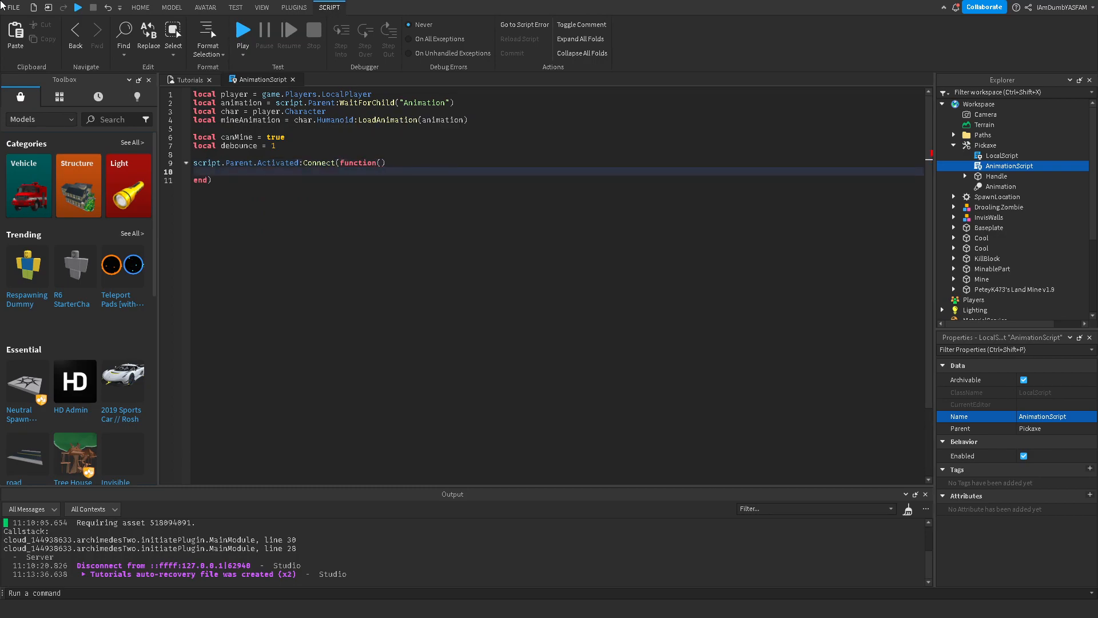
{"action": "type", "text": "if canMine"}
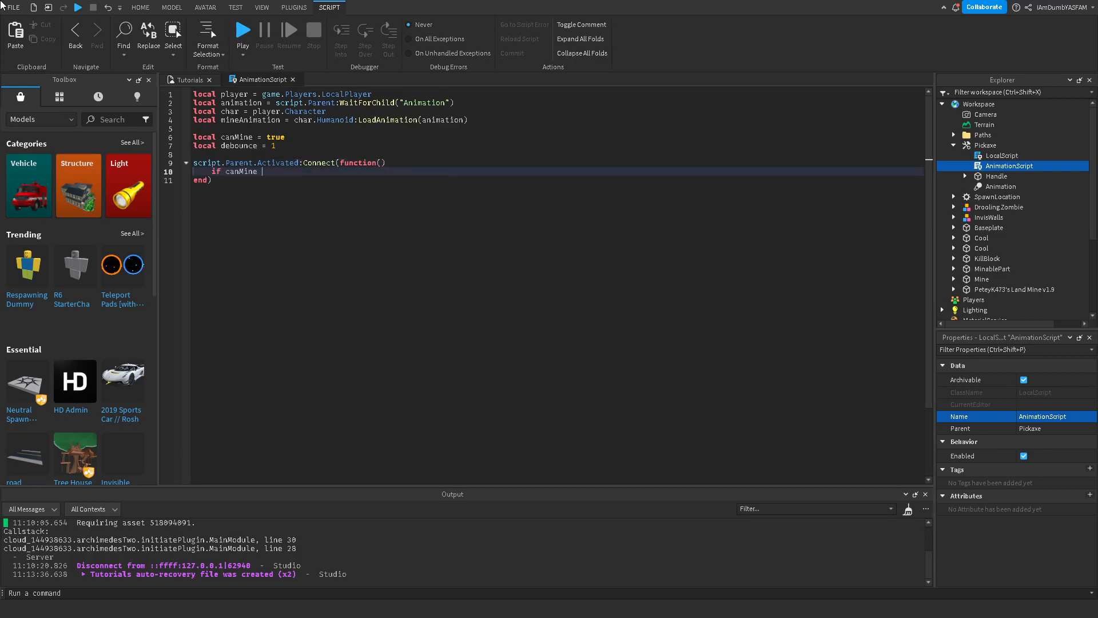
{"action": "type", "text": "="}
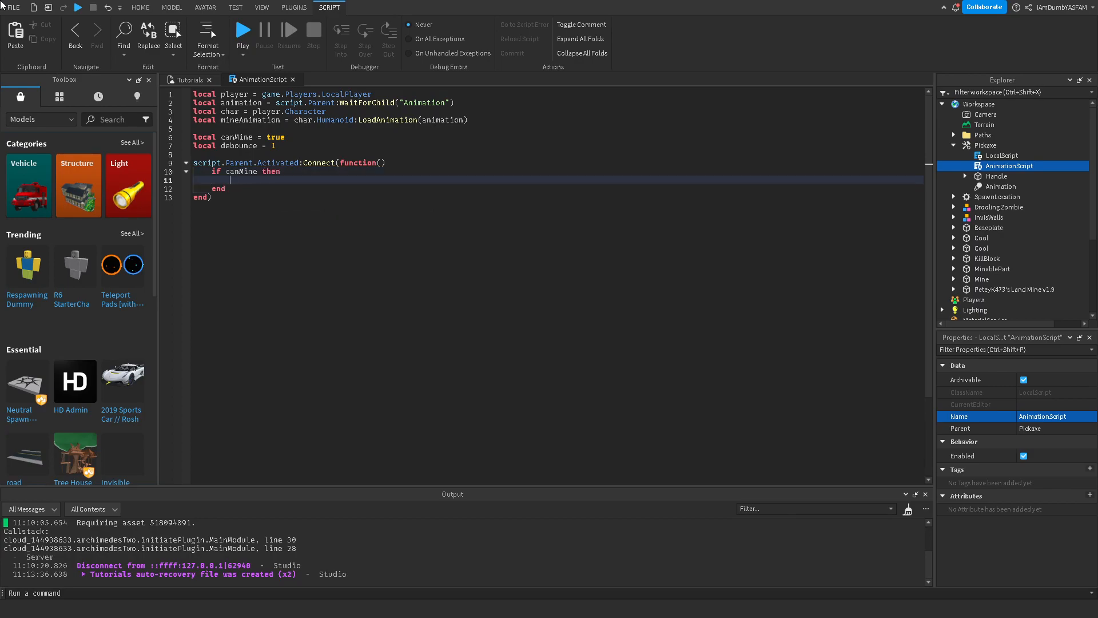
{"action": "type", "text": "canMine =-"}
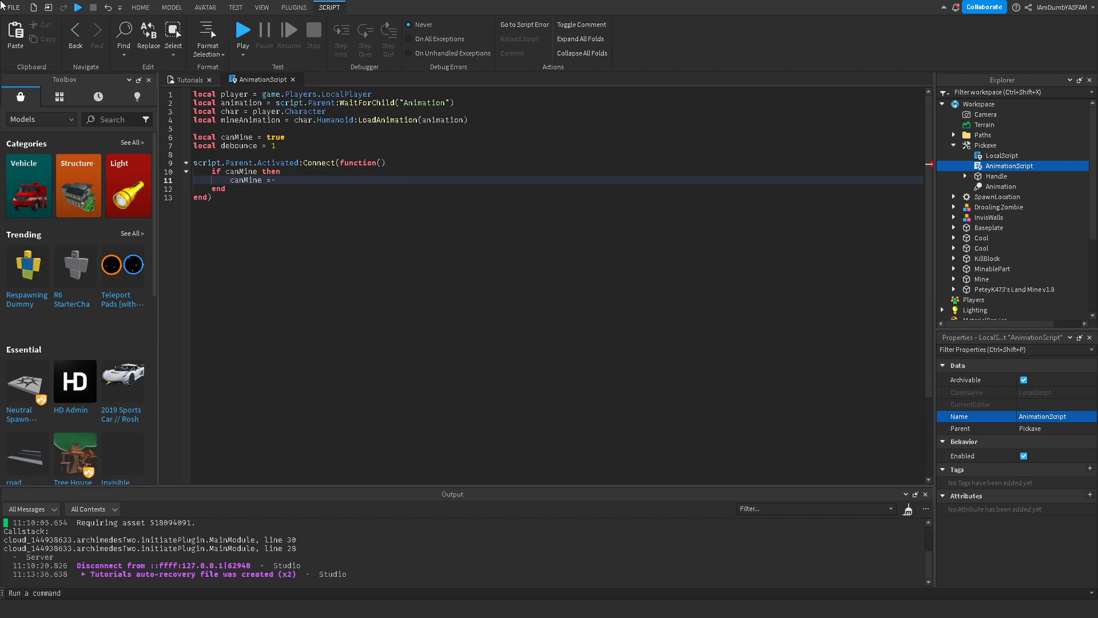
{"action": "type", "text": "false"}
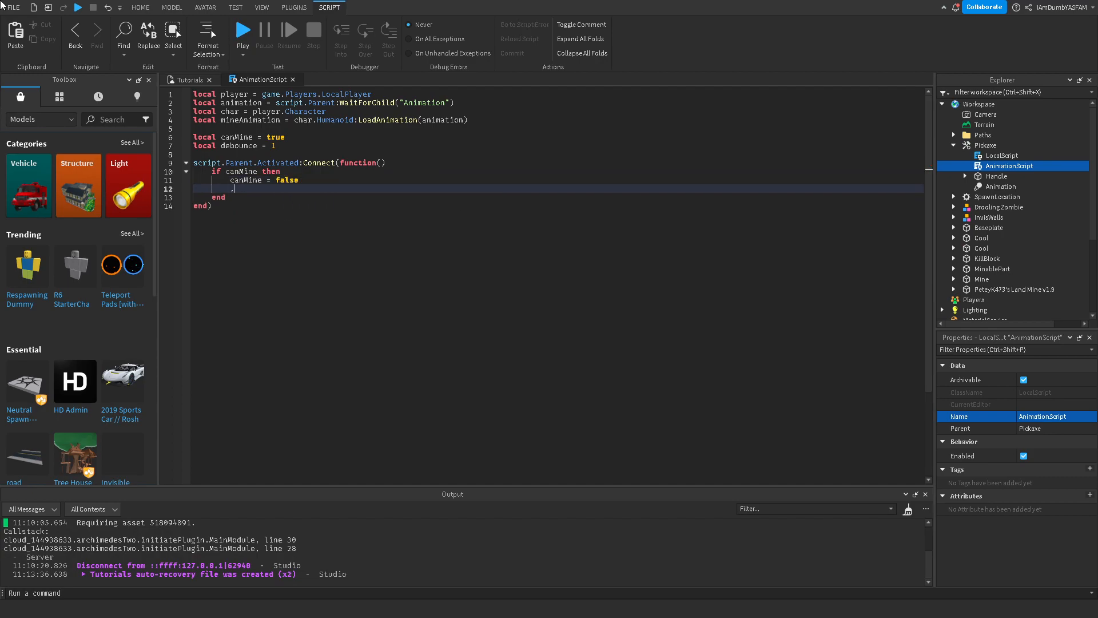
Play mineAnimation, wait(debounce), reset canMine to true, and begin a leading wait.
{"action": "type", "text": "mineAnimation:P"}
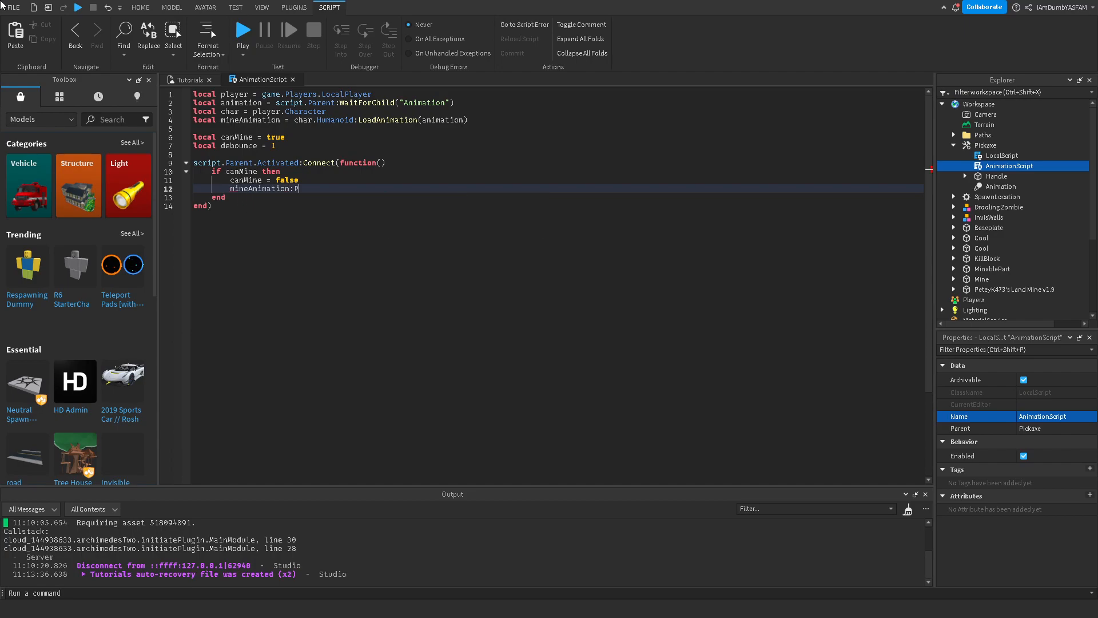
{"action": "type", "text": "lay()"}
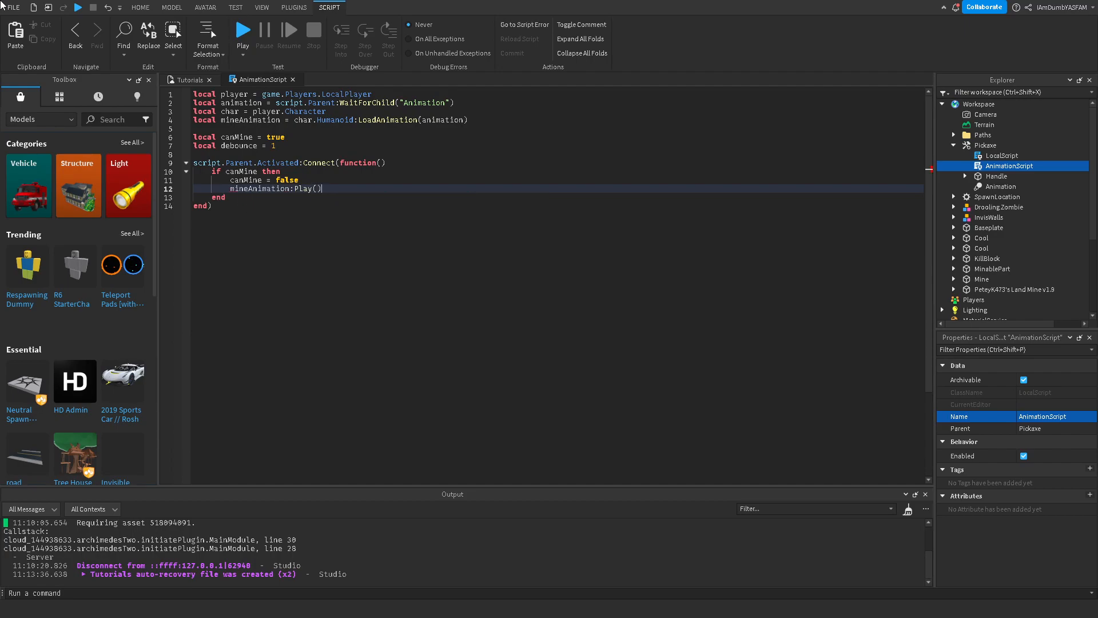
{"action": "type", "text": "wait(debounce)"}
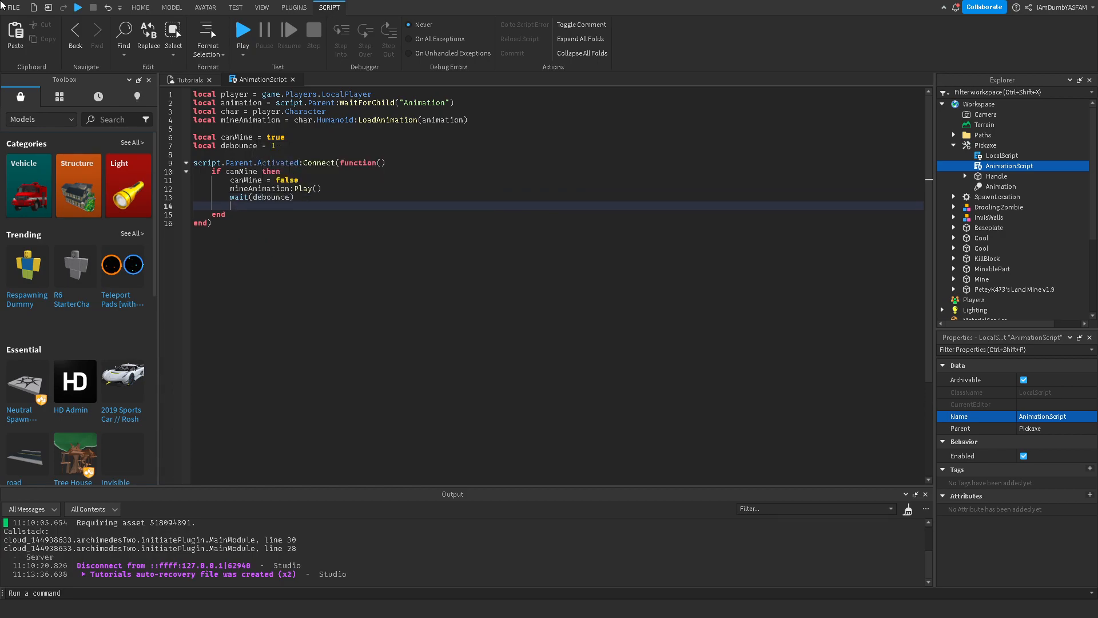
{"action": "type", "text": "canMine = true"}
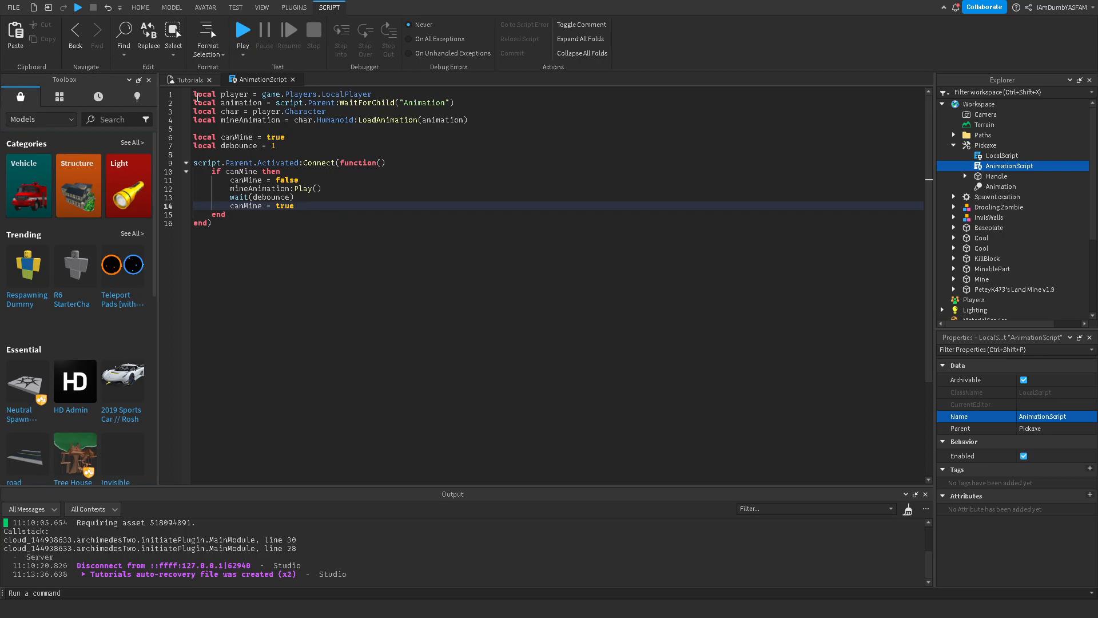
{"action": "type", "text": "wait("}
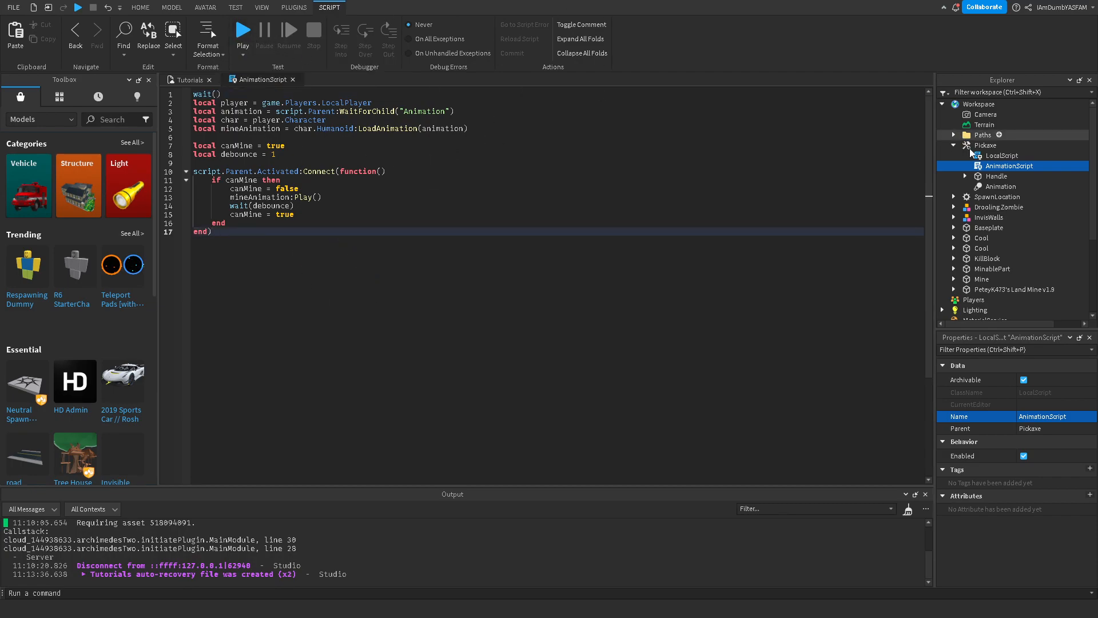
Move the Pickaxe tool into StarterPack and start a play test.
{"action": "left_click", "coordinate": [985, 145]}
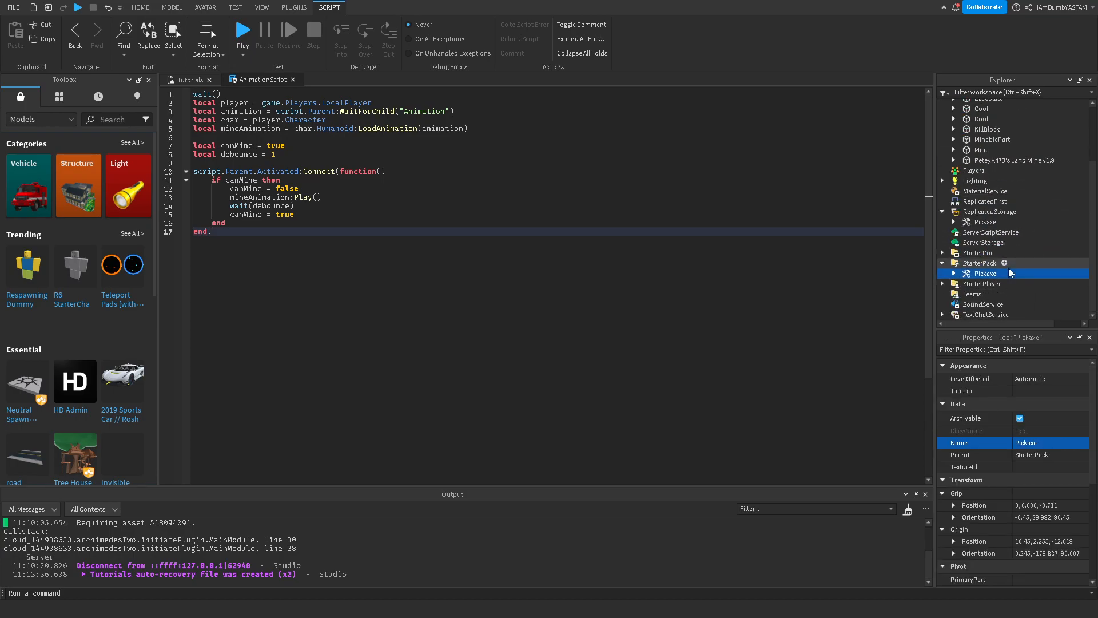
{"action": "left_click", "coordinate": [242, 30]}
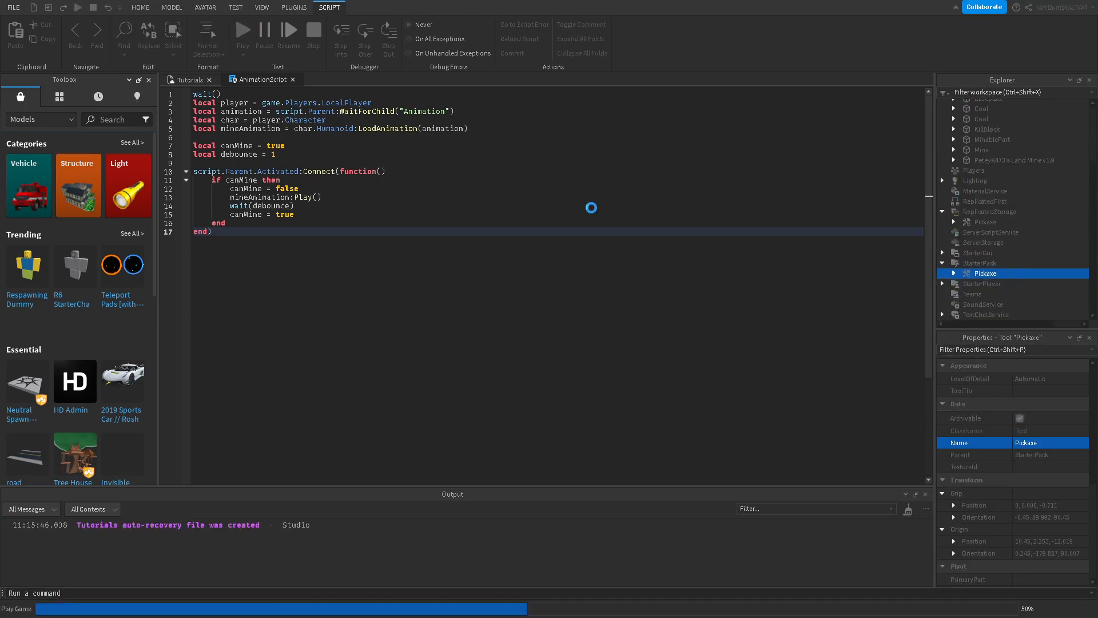